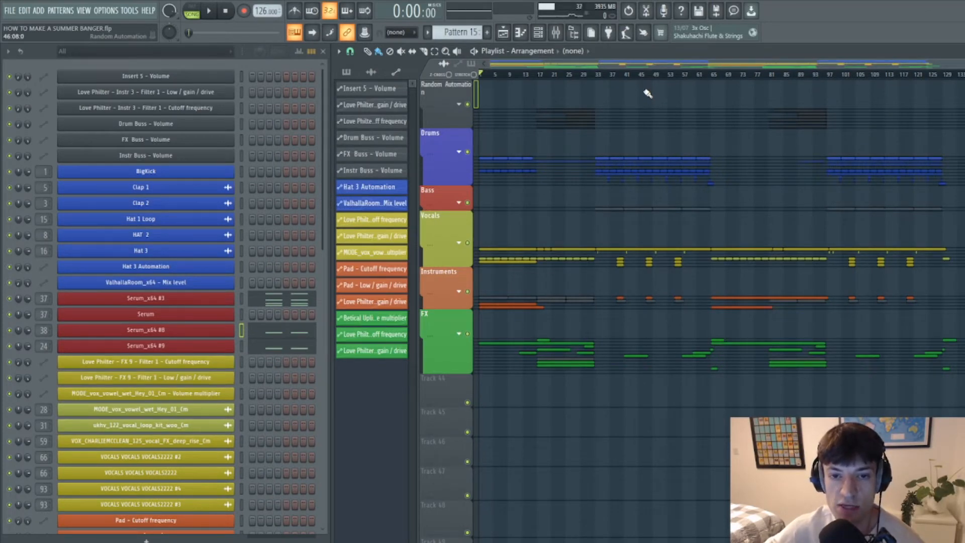
mouse_move(760, 101)
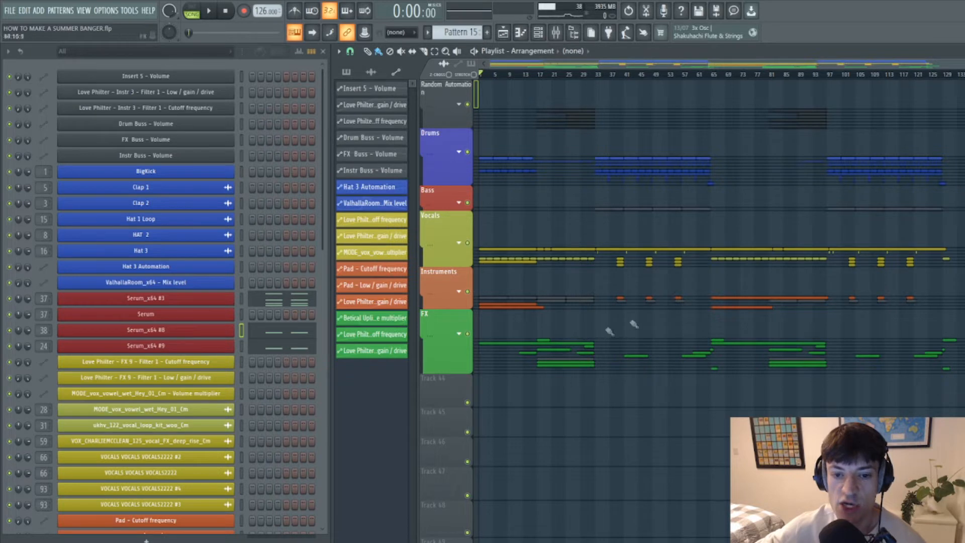
mouse_move(874, 246)
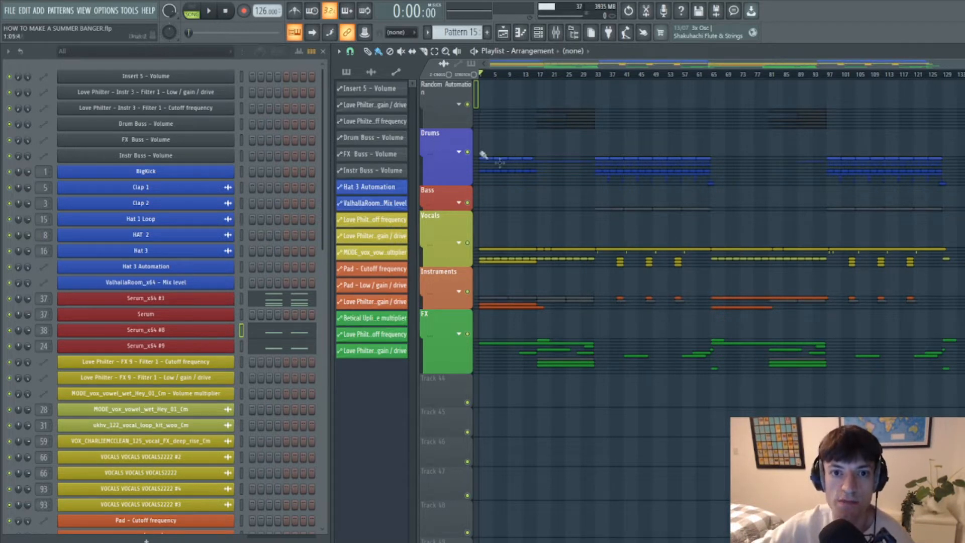
- Unfold the Drums group to reveal its kick, clap, hat, hat FX and snare tracks
click(459, 152)
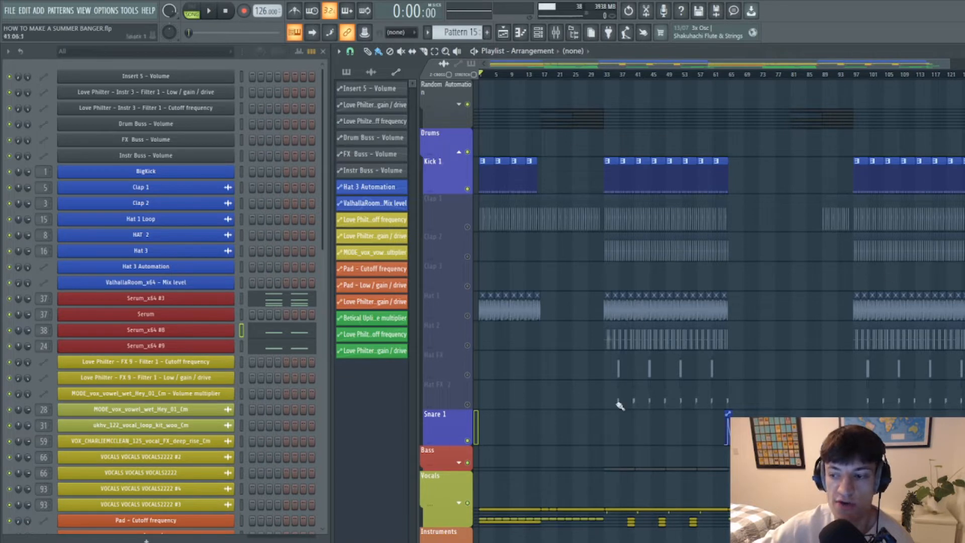
mouse_move(737, 272)
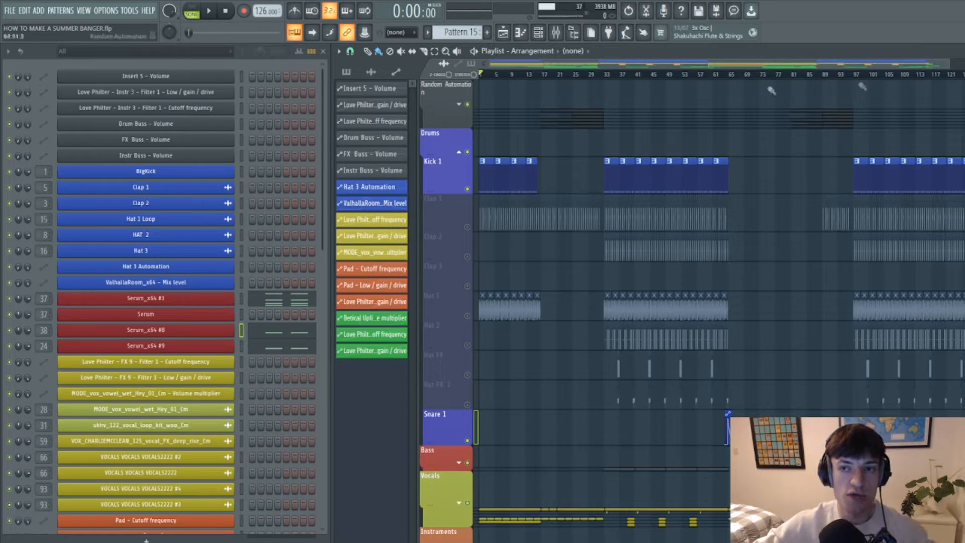
mouse_move(488, 178)
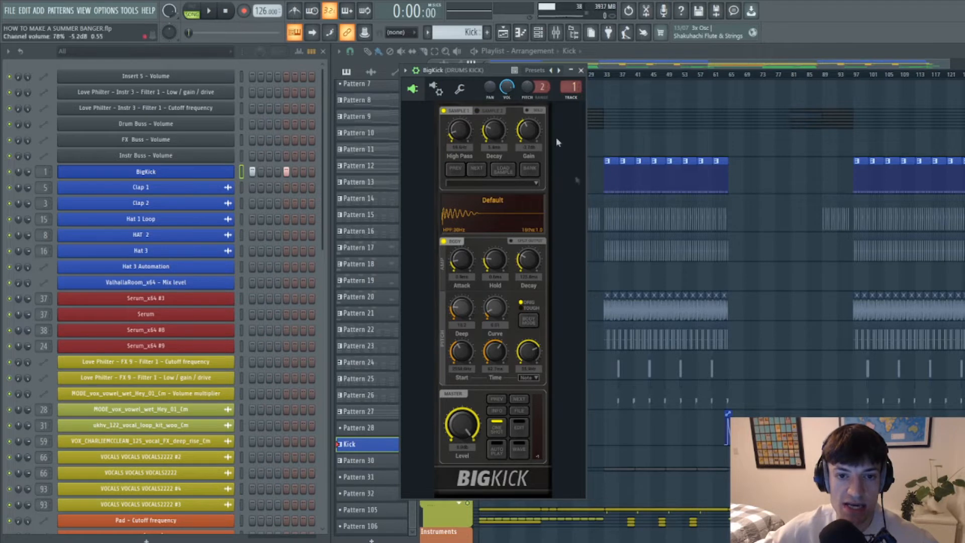
mouse_move(416, 331)
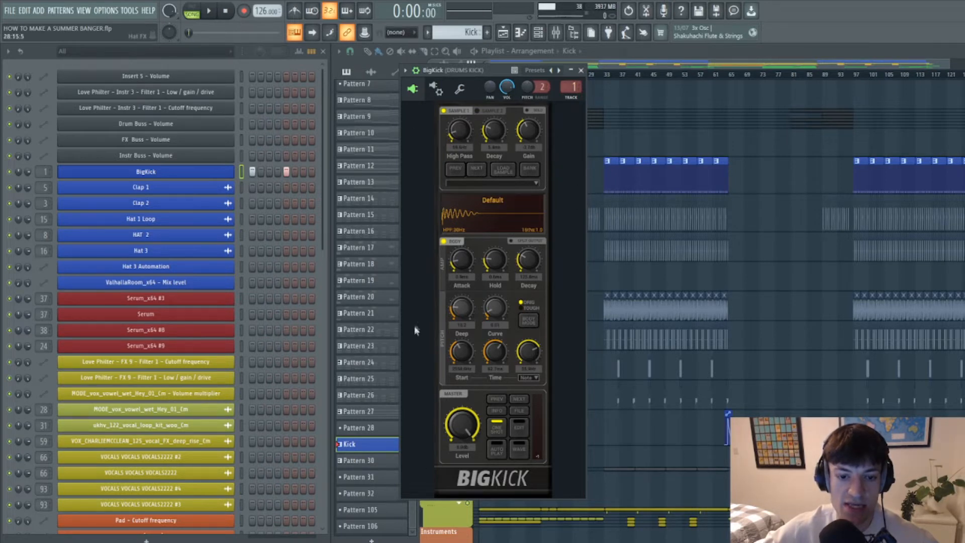
mouse_move(534, 223)
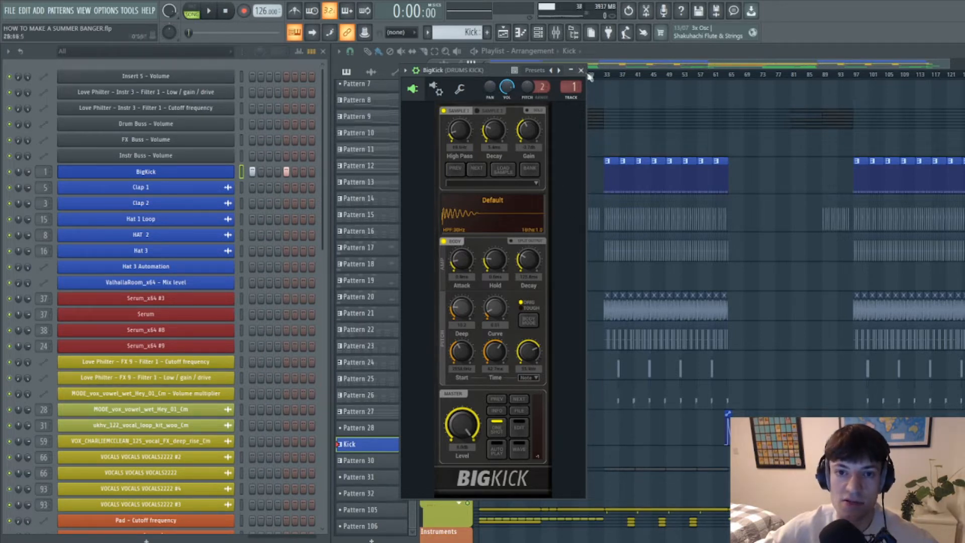
- Close BigKick and show the Drums Kick mixer chain: Pro-Q 2, Decapitator, Pro-L
click(579, 69)
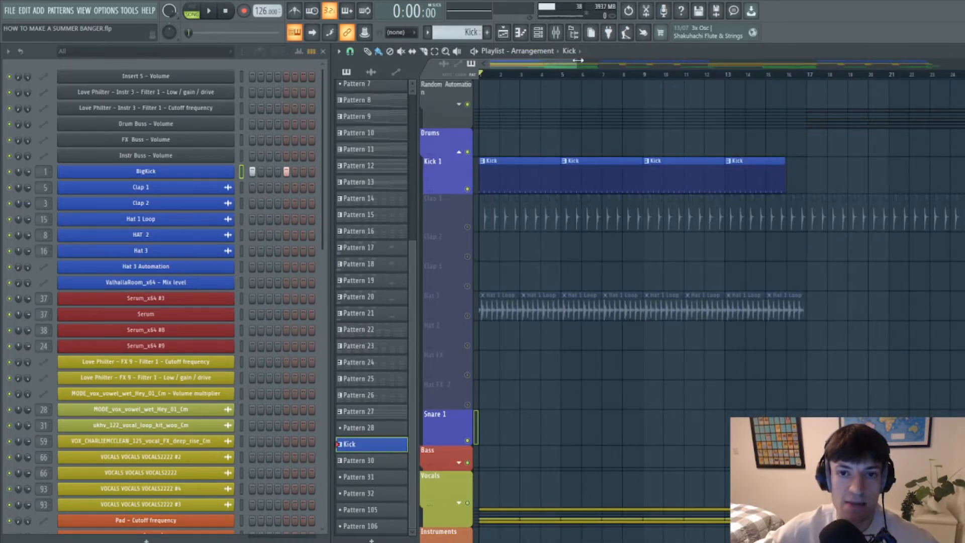
click(350, 51)
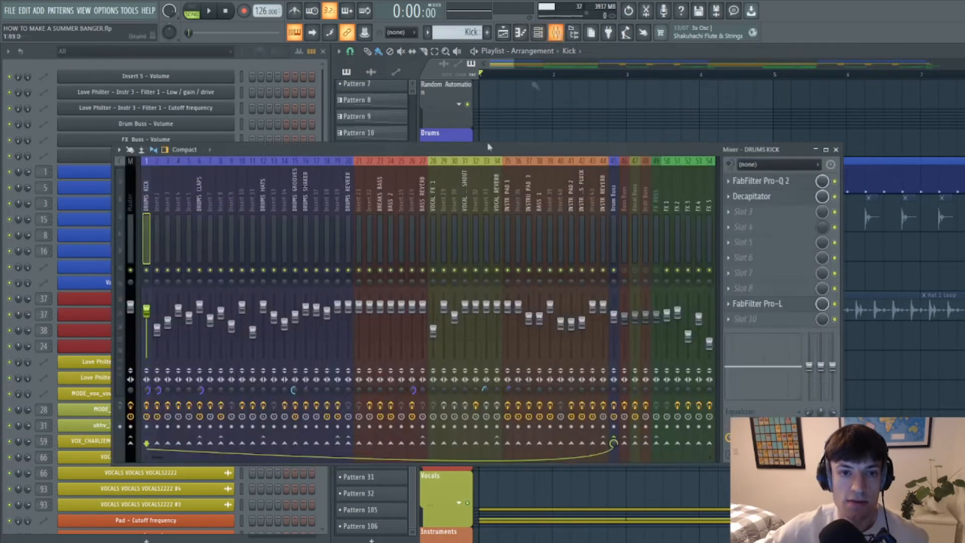
- Play the song and inspect the kick's Pro-Q 2 EQ
click(209, 11)
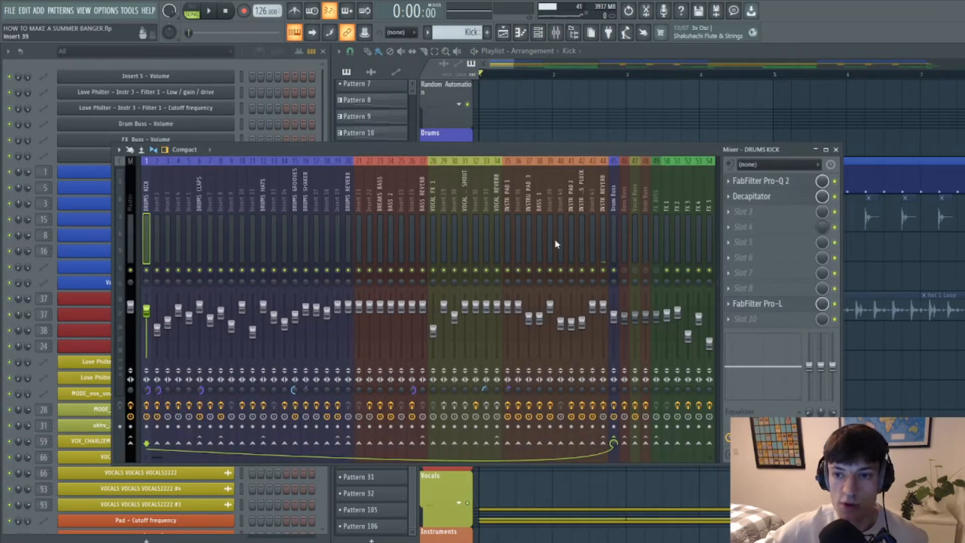
click(762, 180)
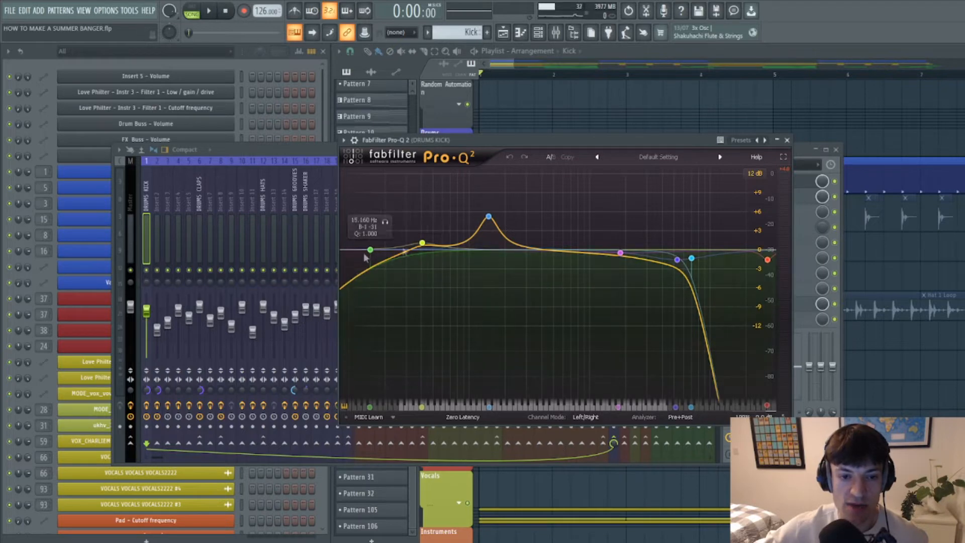
click(209, 12)
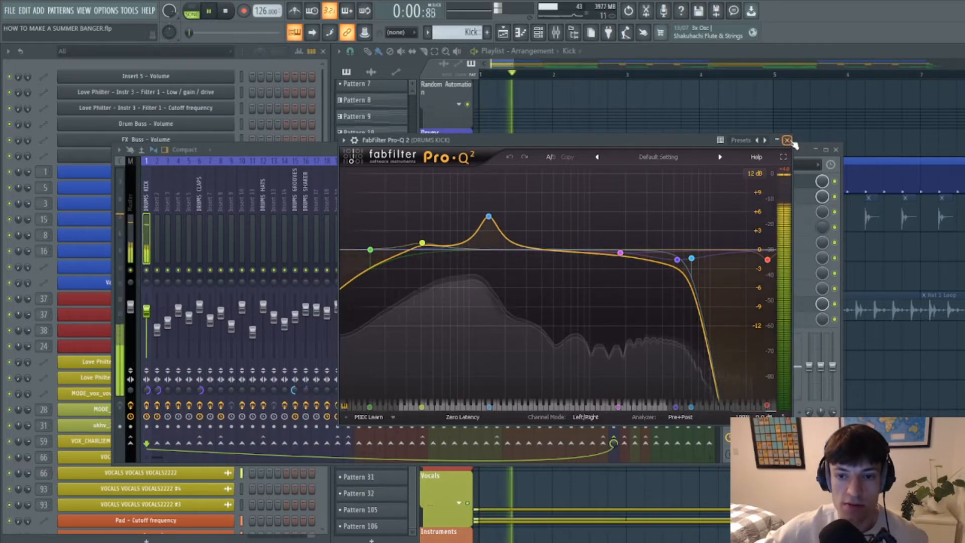
click(787, 140)
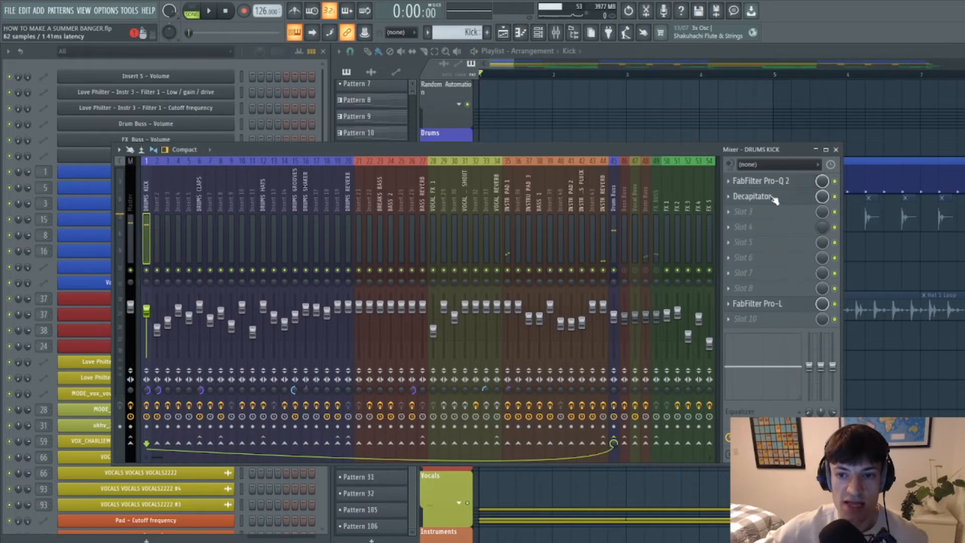
- Browse the kick Decapitator's presets (Drum Fattener 3), then close the mixer
click(754, 196)
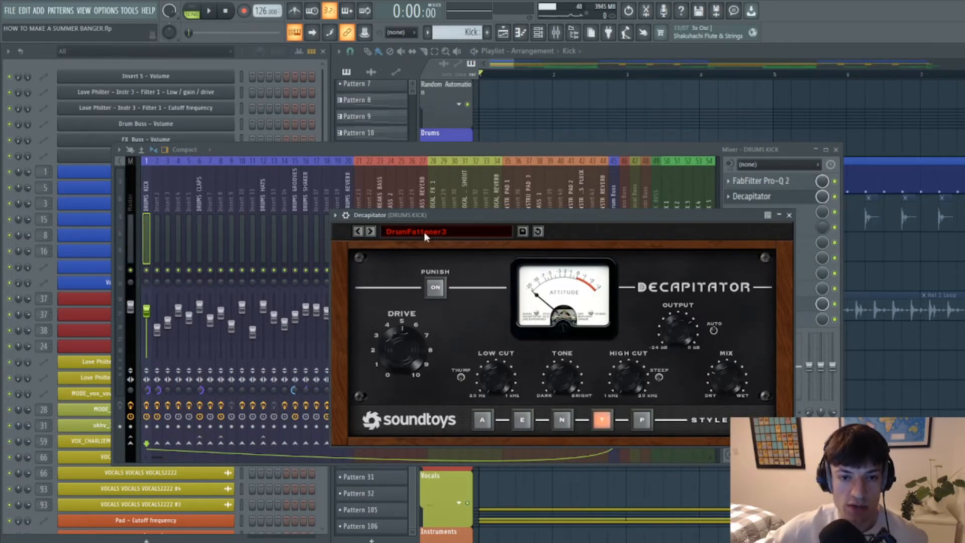
click(417, 231)
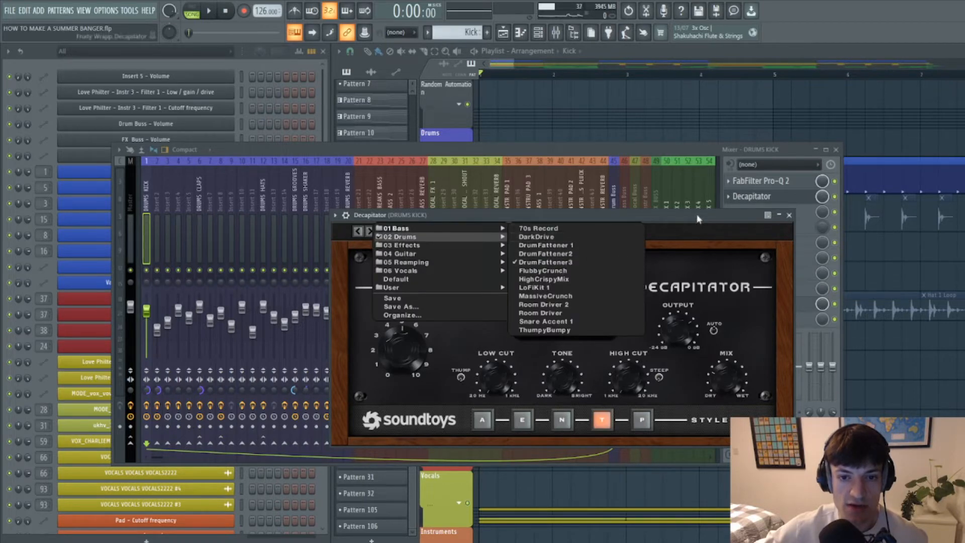
click(789, 215)
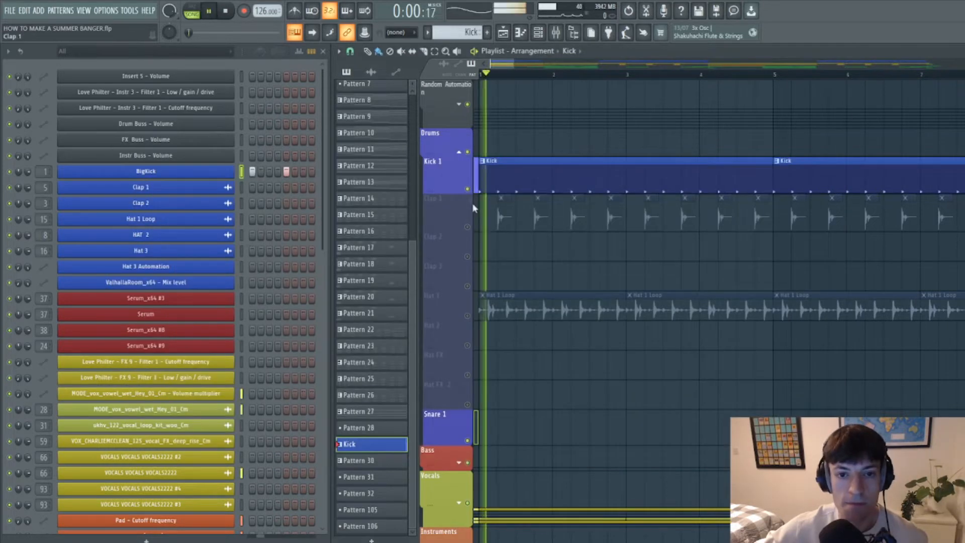
click(209, 11)
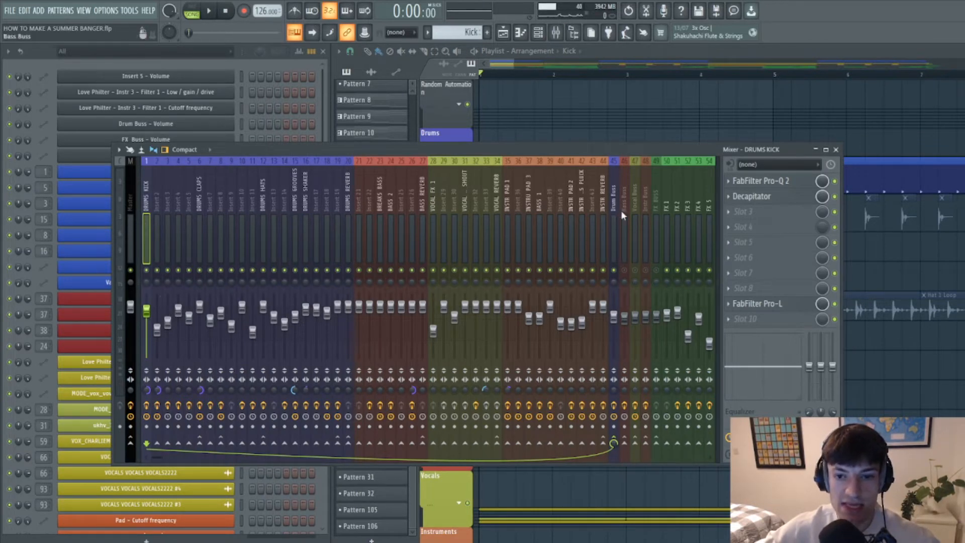
click(614, 215)
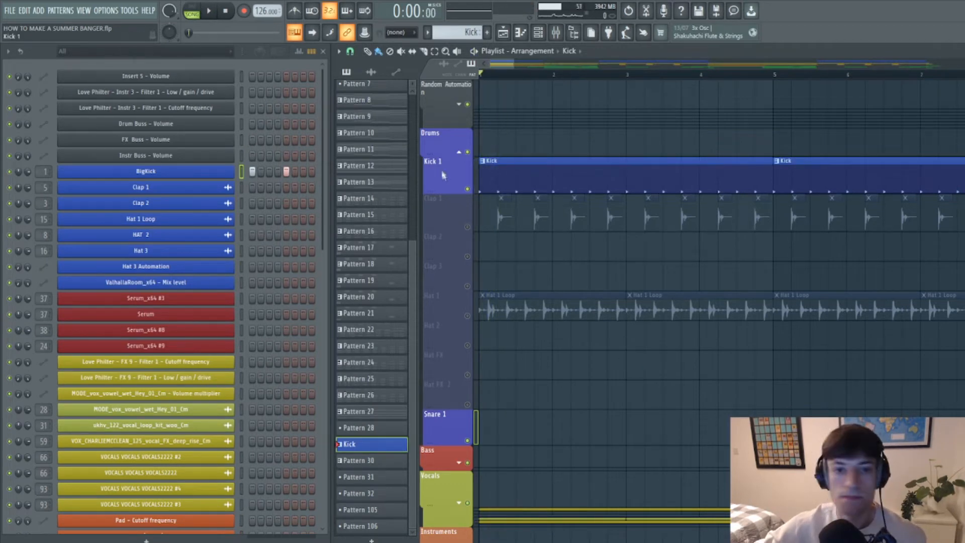
- Check the Clap 1 sample settings, then show mixer Insert 5 with its Pro-Q 2
click(433, 198)
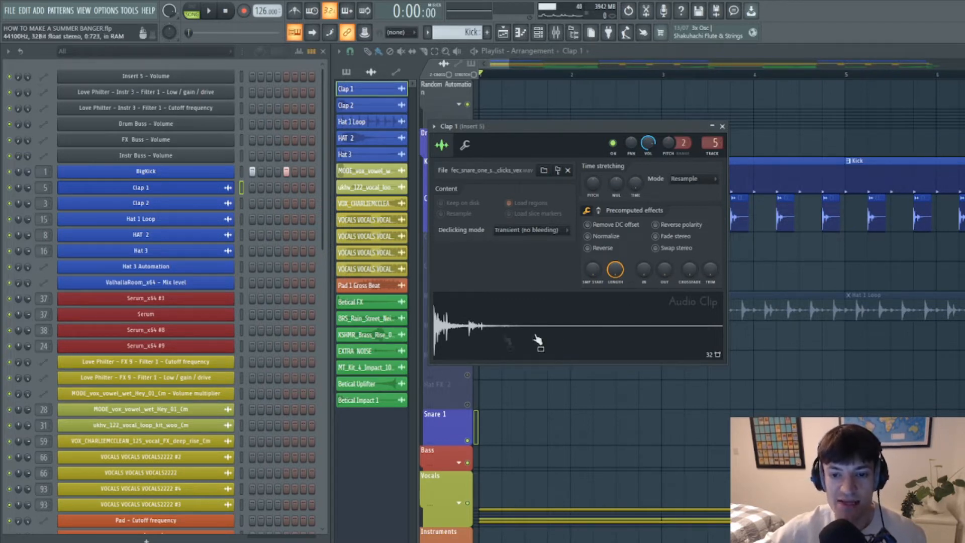
mouse_move(520, 342)
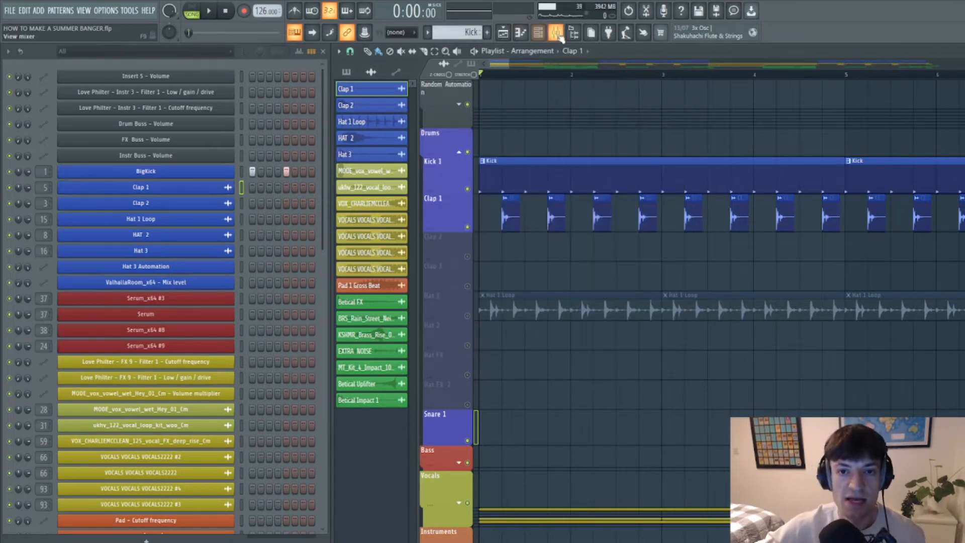
click(554, 32)
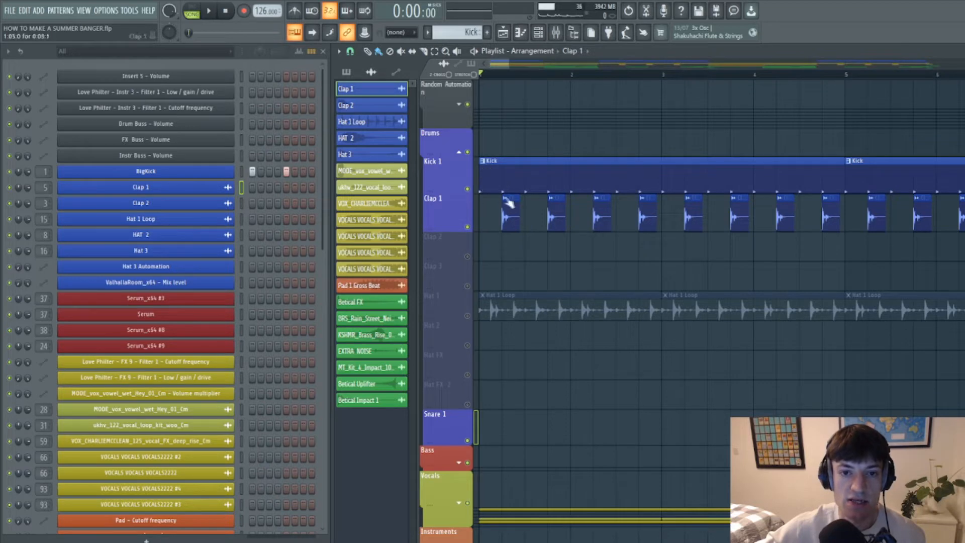
mouse_move(499, 216)
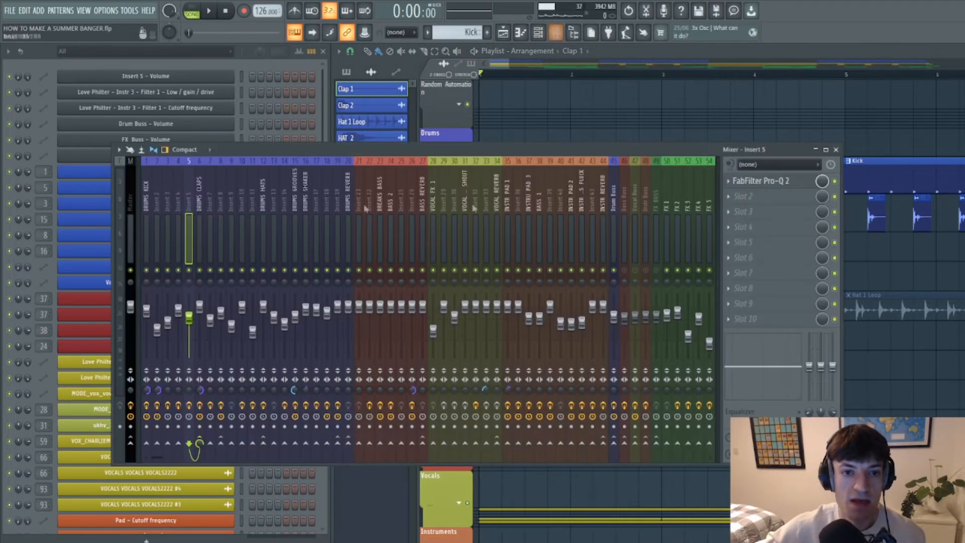
- Inspect Insert 5's Pro-Q 2, then the DRUMS CLAPS channel's Saturn effect
click(773, 180)
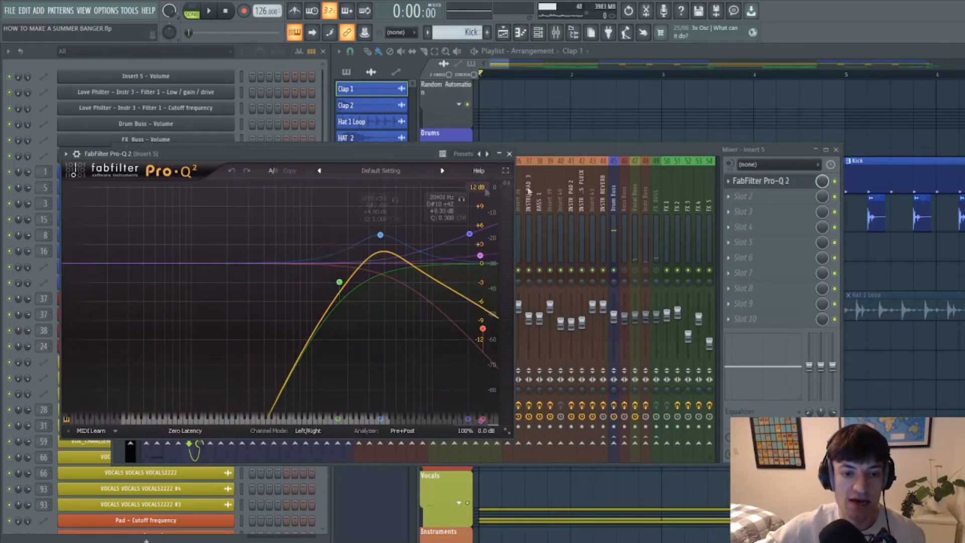
click(509, 154)
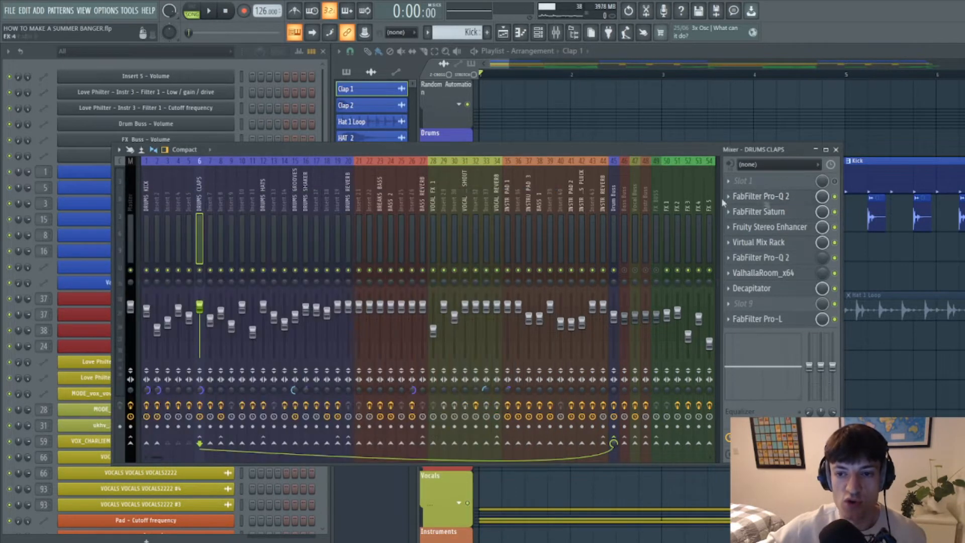
click(759, 211)
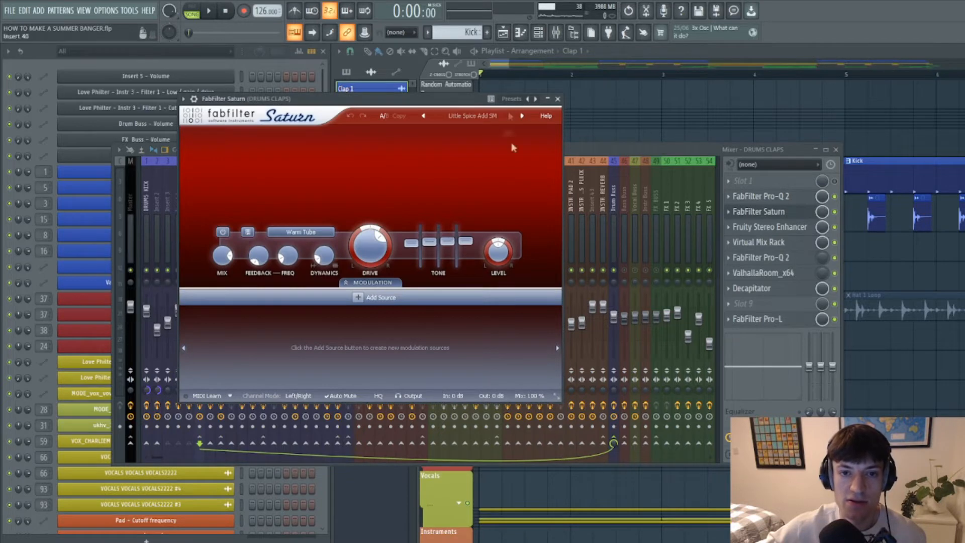
click(557, 99)
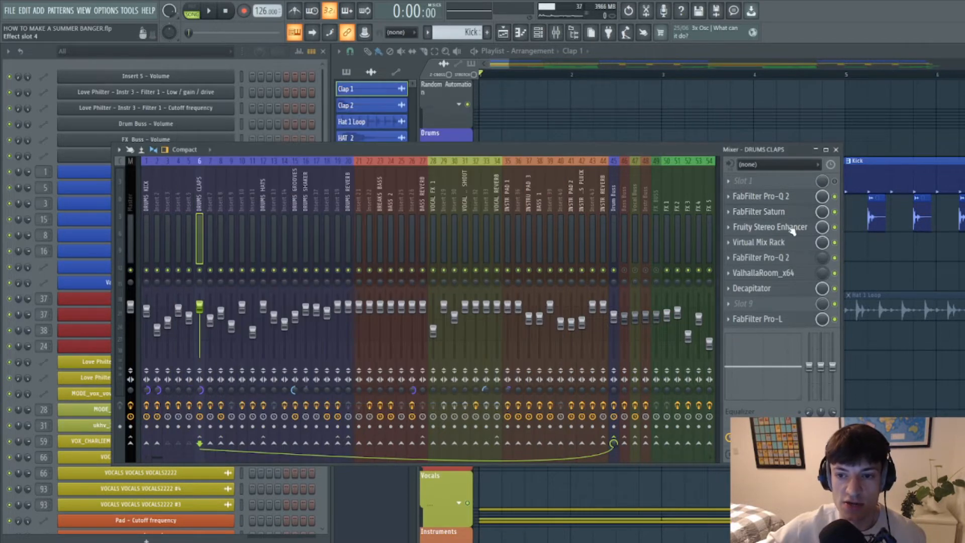
- Inspect the claps' Stereo Enhancer, Decapitator and second Pro-Q 2, then close the mixer
click(769, 227)
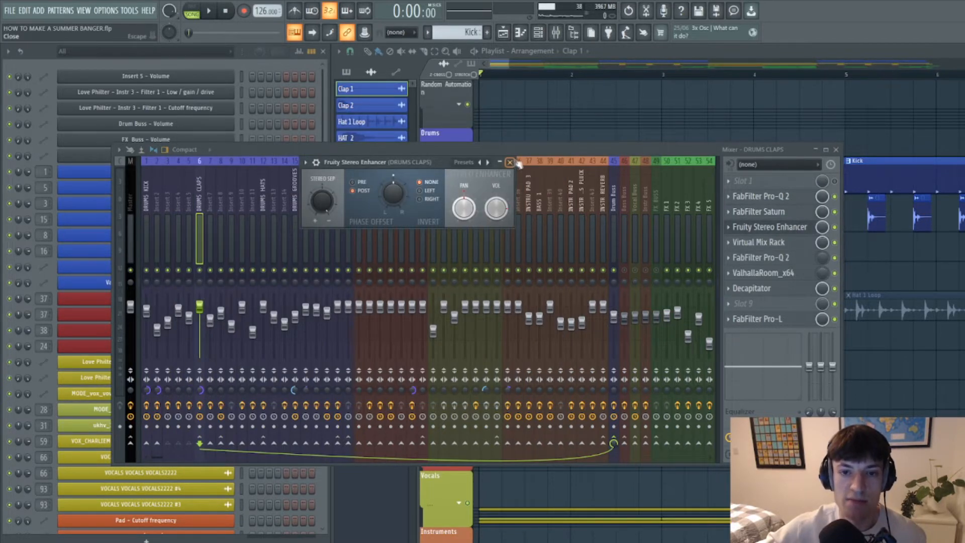
click(768, 288)
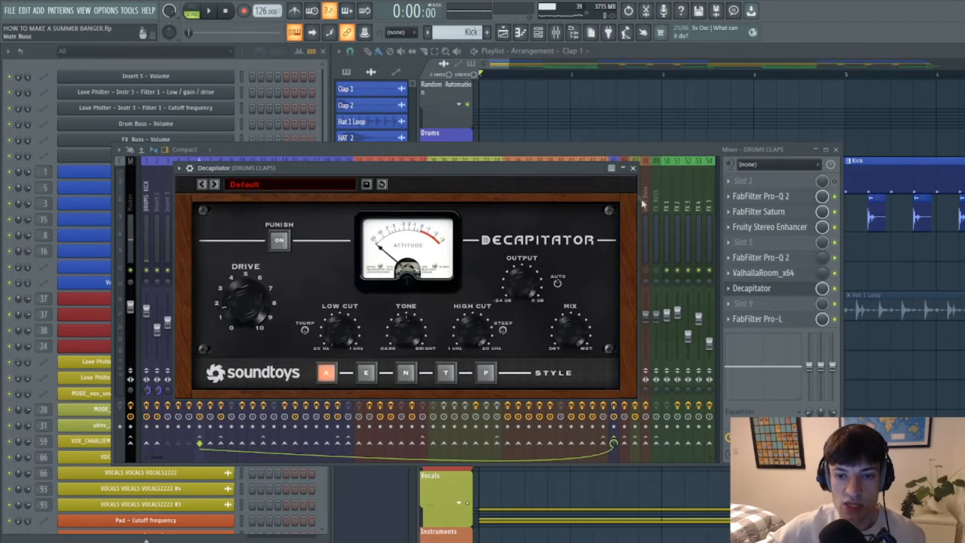
click(633, 168)
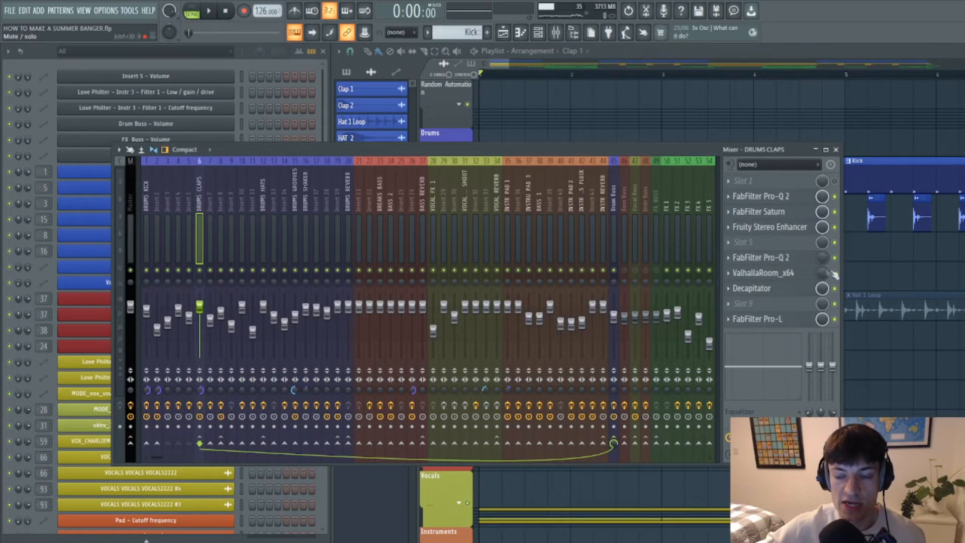
click(761, 196)
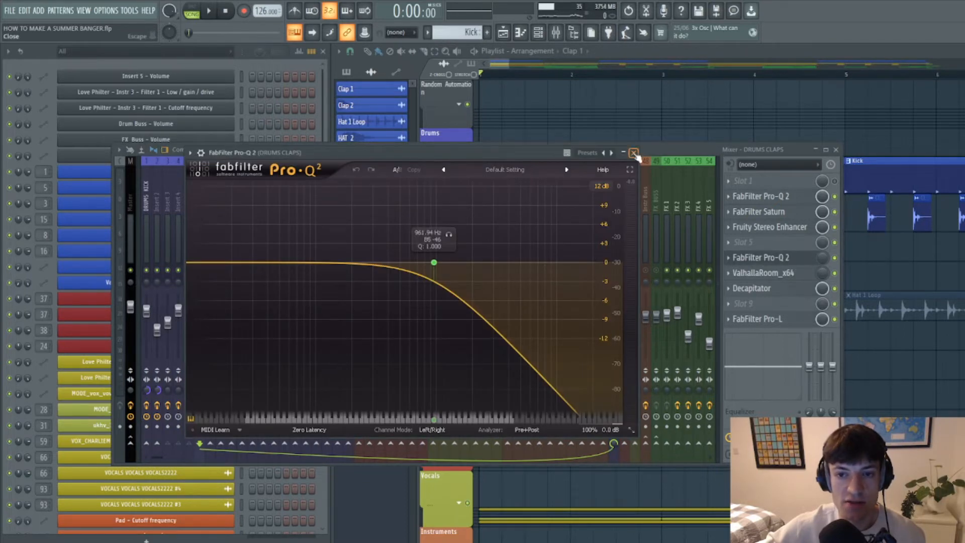
click(633, 151)
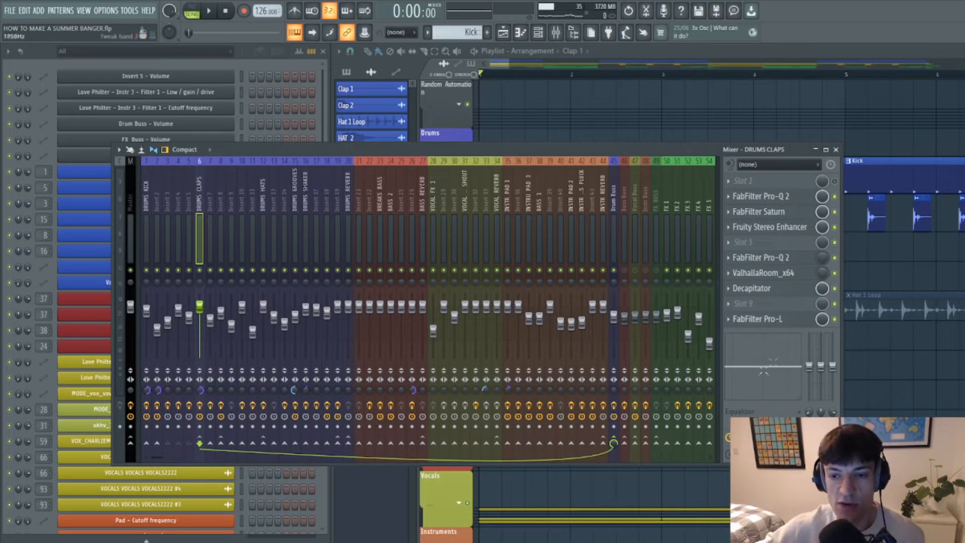
click(758, 319)
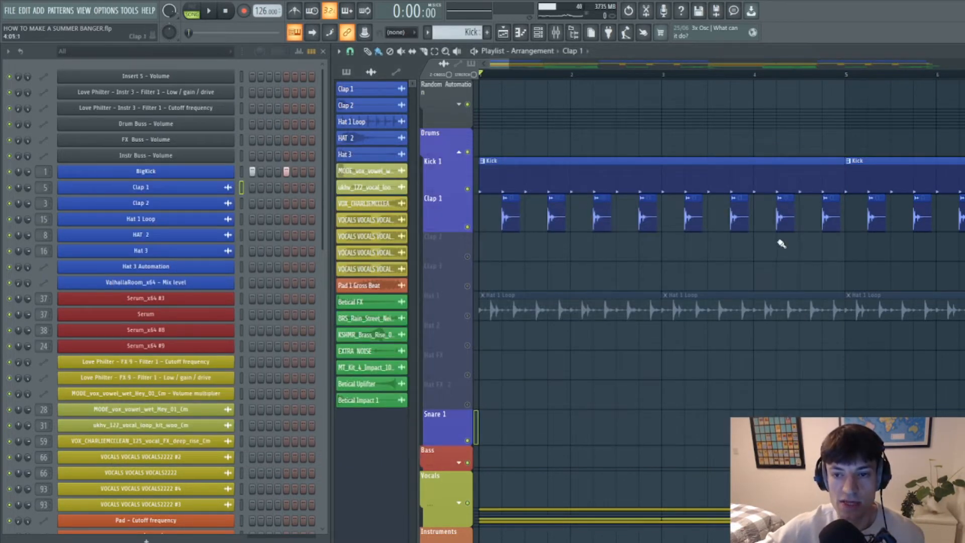
- Play the drum arrangement and check the Hat 1 Loop sample settings
click(208, 10)
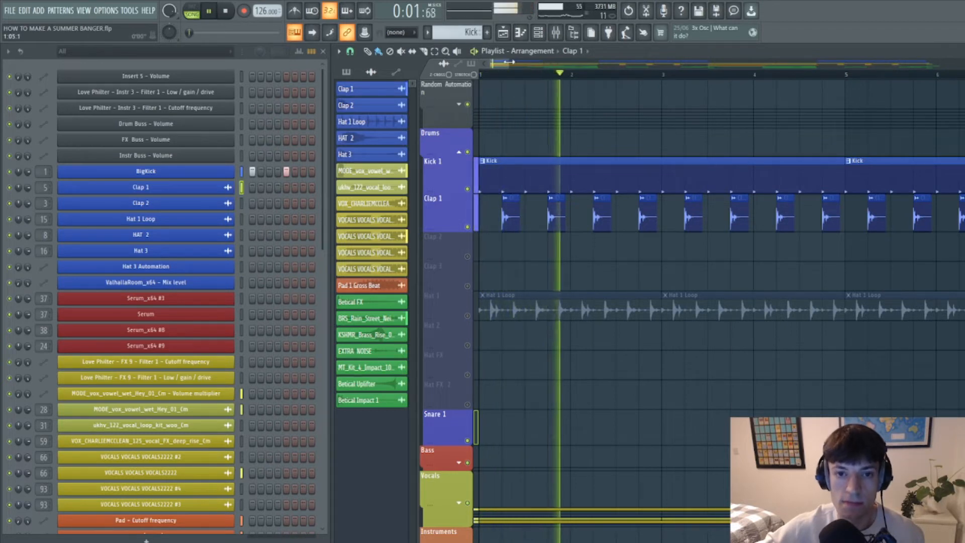
click(226, 11)
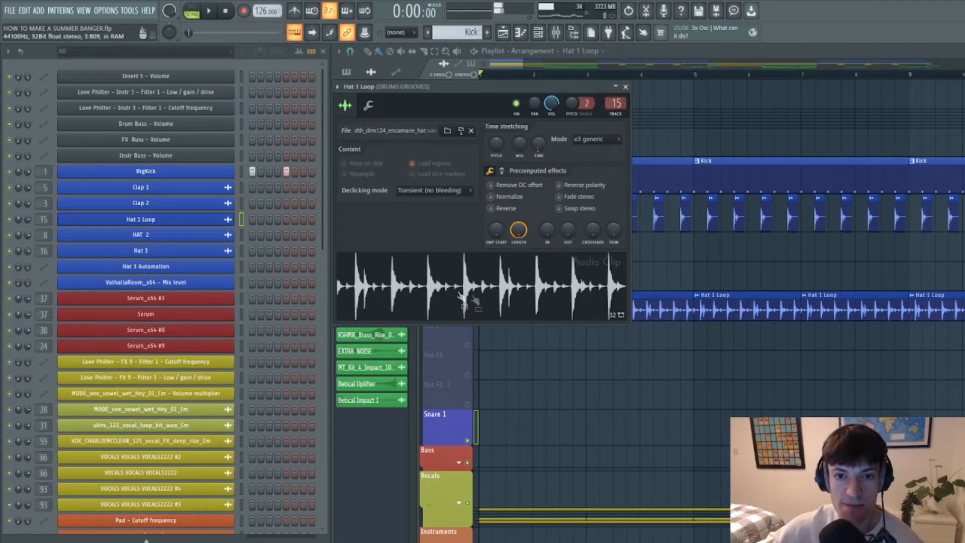
click(625, 86)
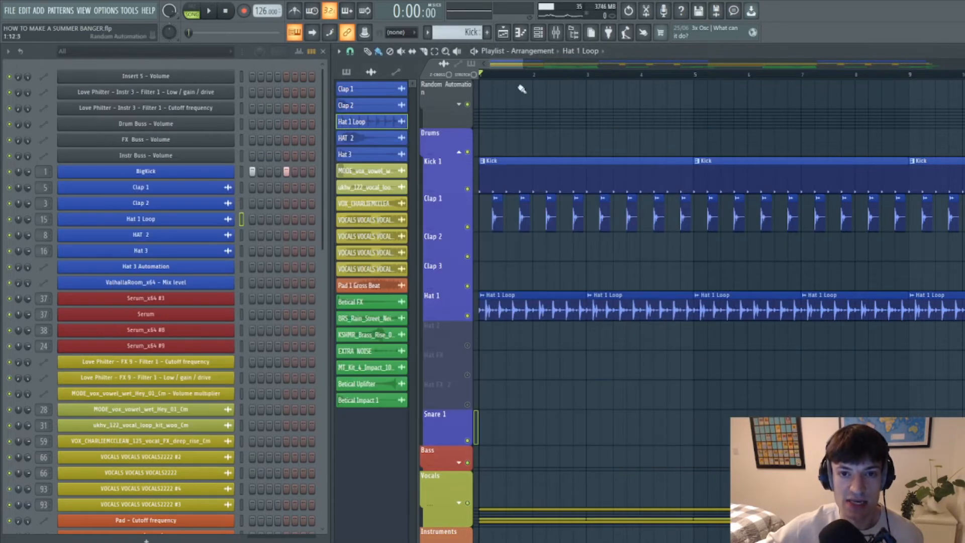
click(209, 11)
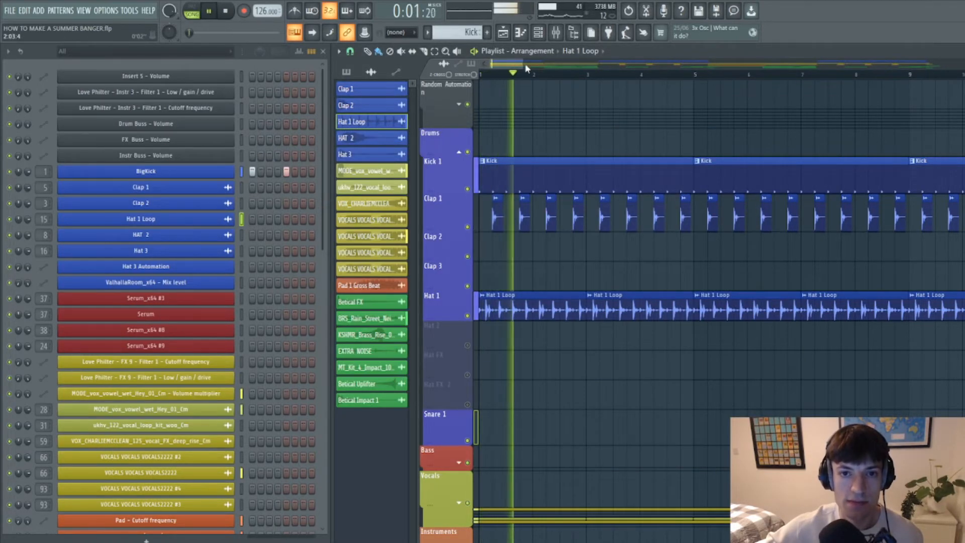
click(225, 11)
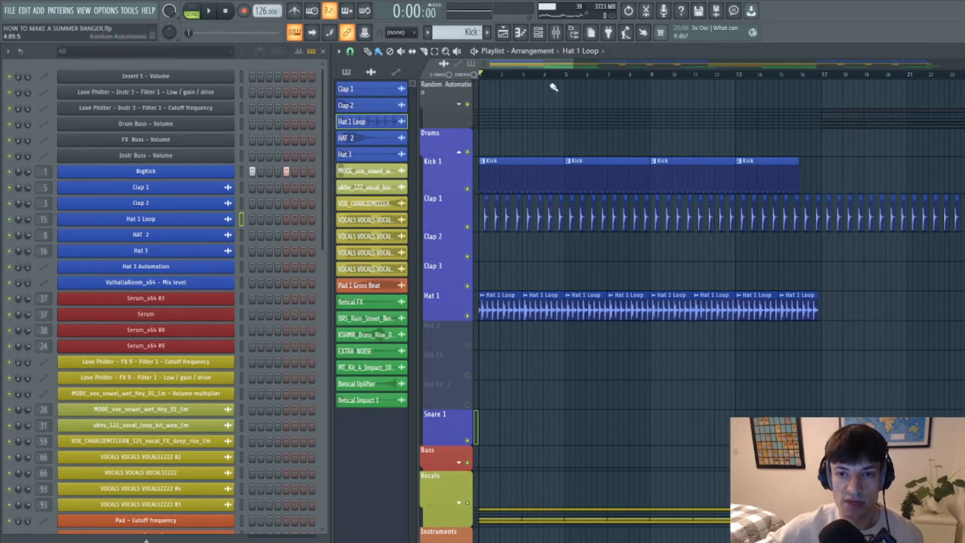
- Keep snap on whole beats, play from bars 20 and 33, and show Clap 2's insert
click(351, 52)
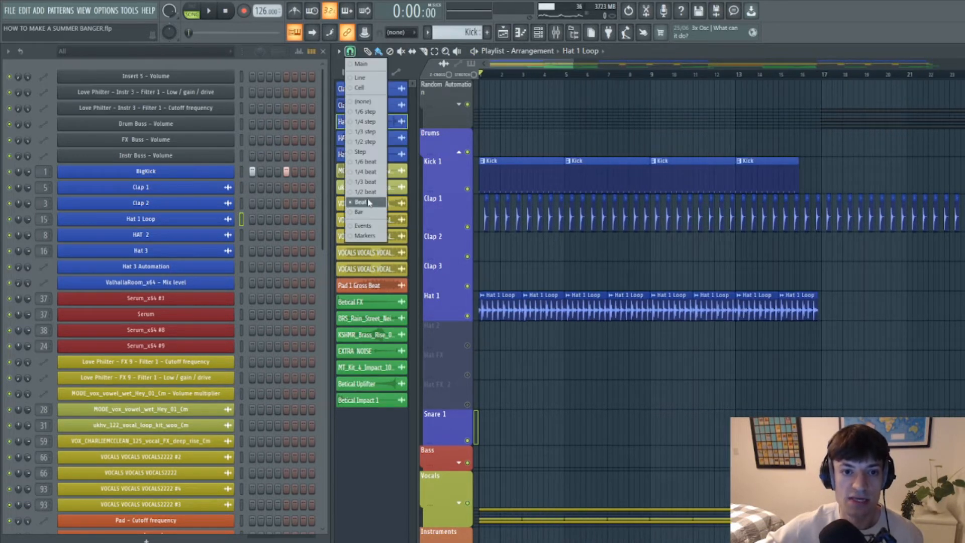
click(361, 202)
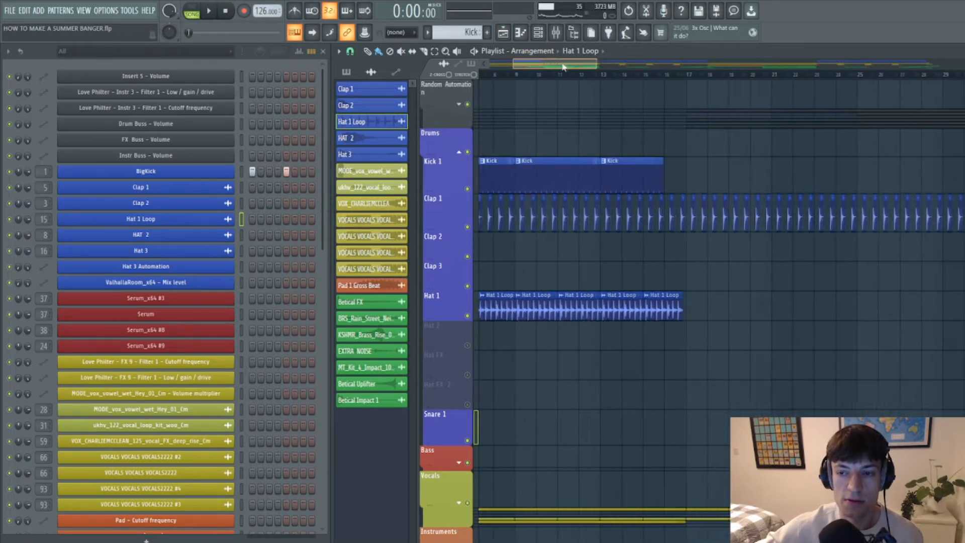
scroll(right, 3)
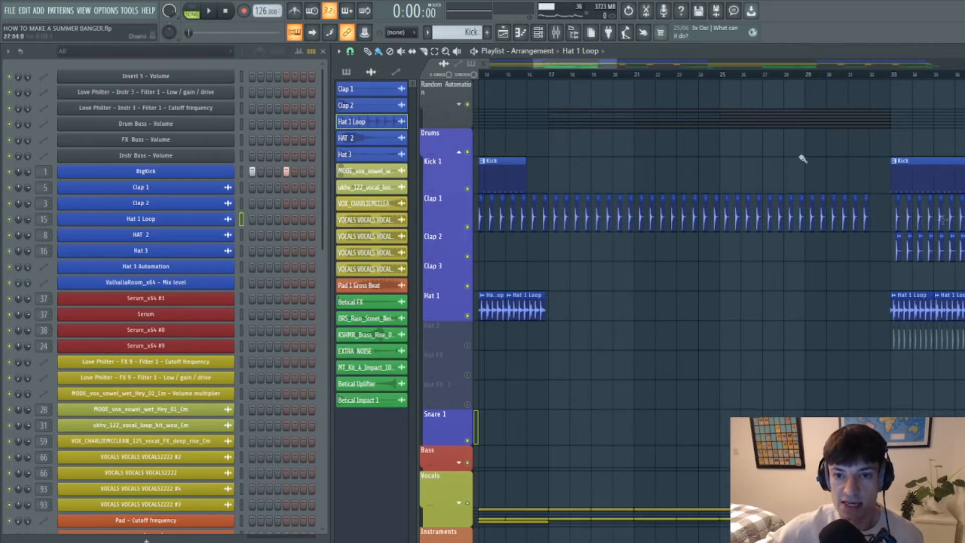
click(209, 11)
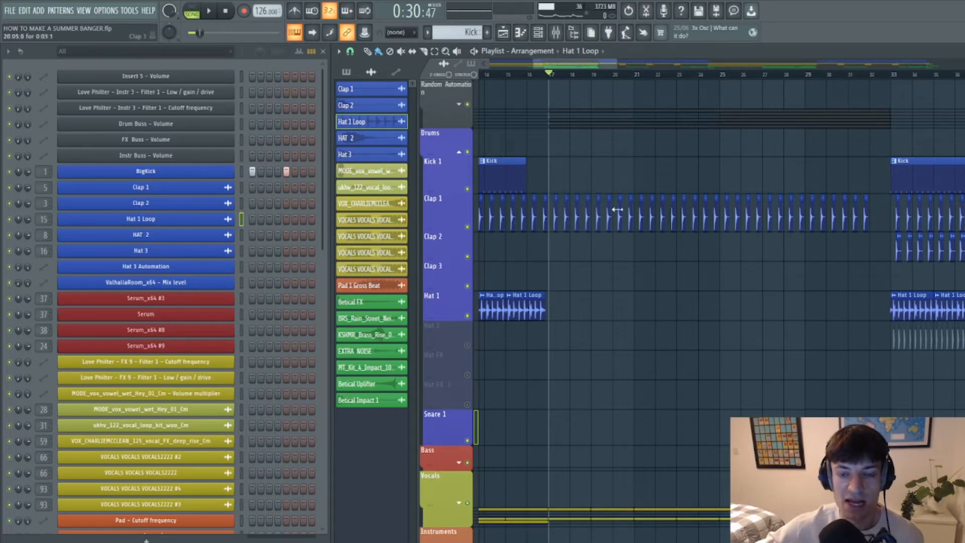
click(209, 10)
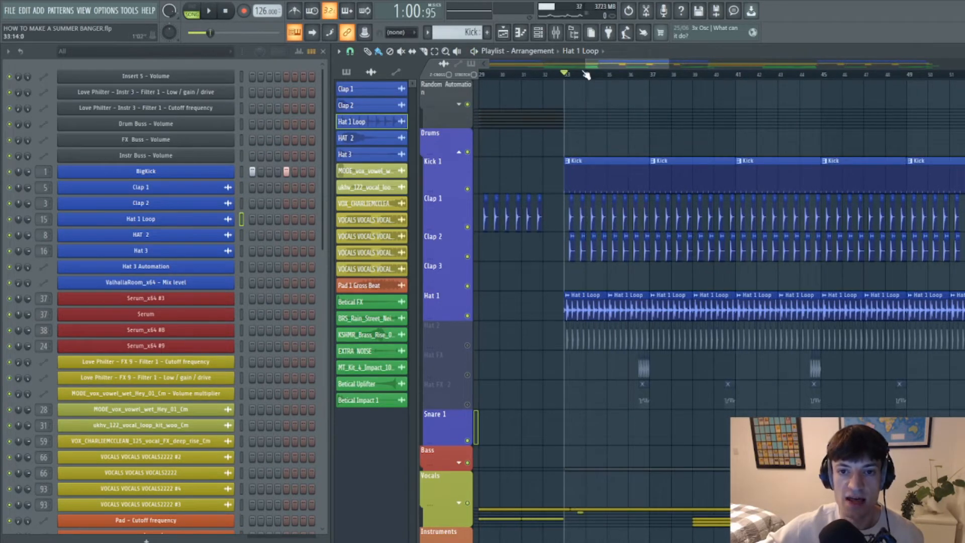
click(350, 52)
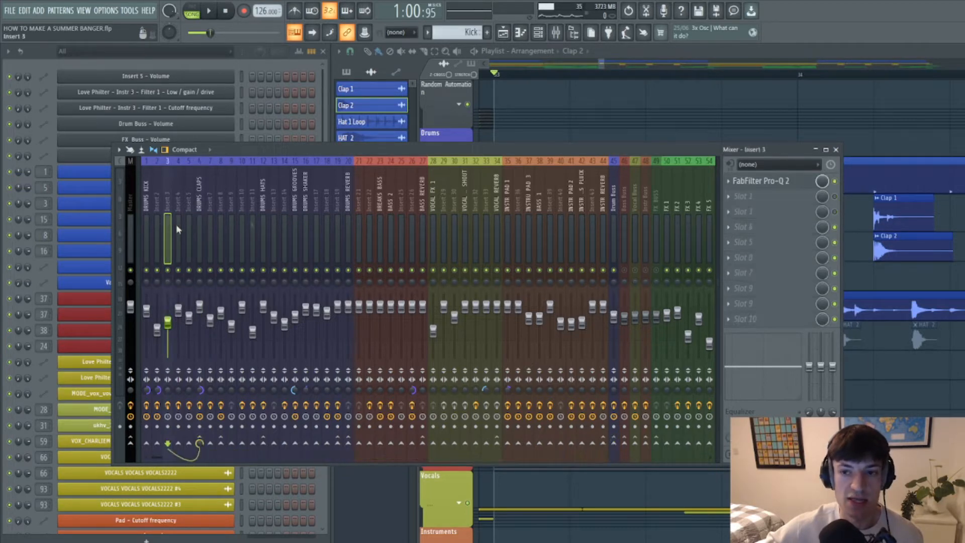
- Check Clap 2's Pro-Q 2 and HAT 2's sample and Pro-DS insert, then close the mixer
click(766, 180)
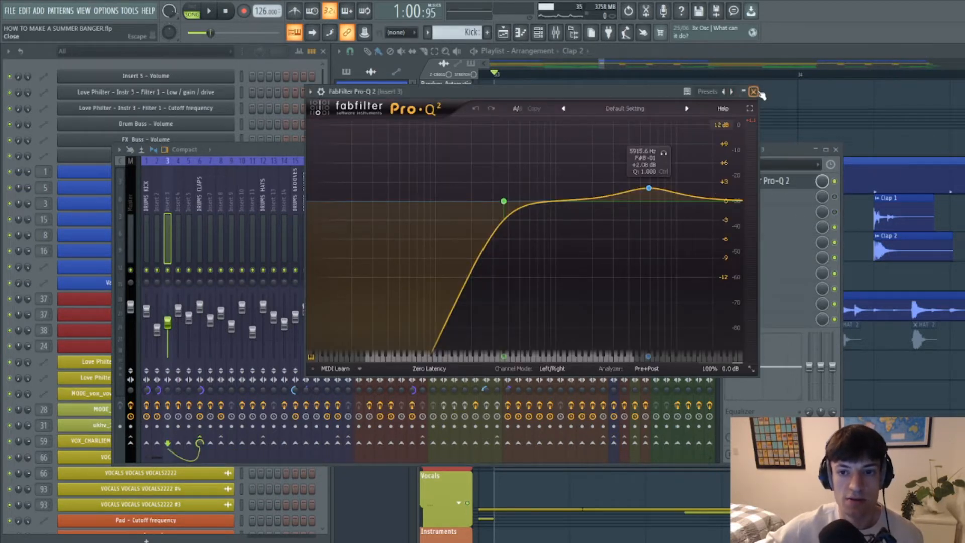
click(754, 92)
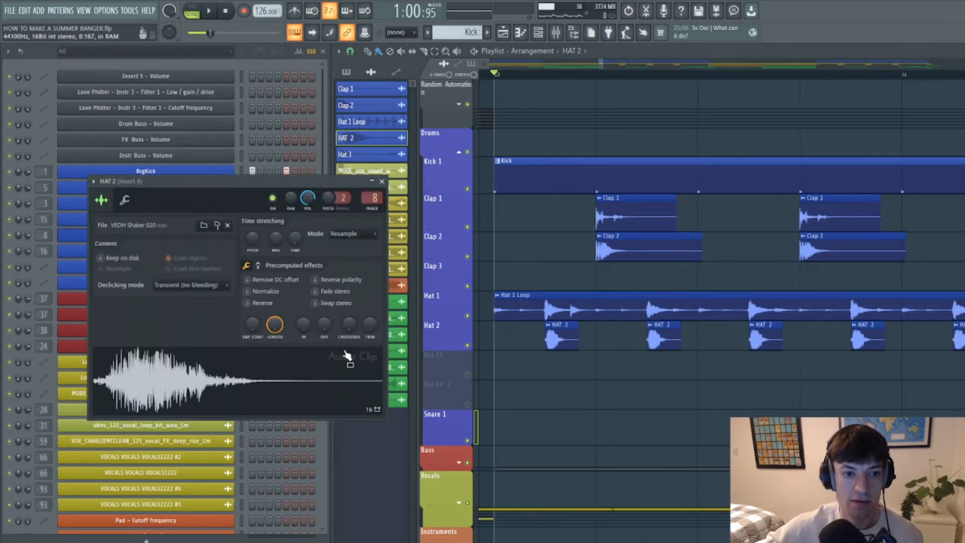
click(381, 181)
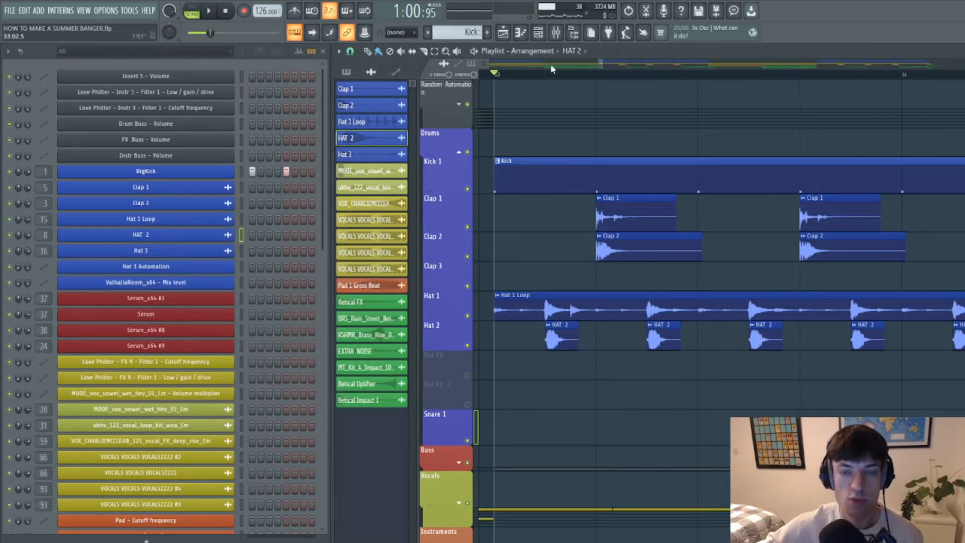
click(554, 32)
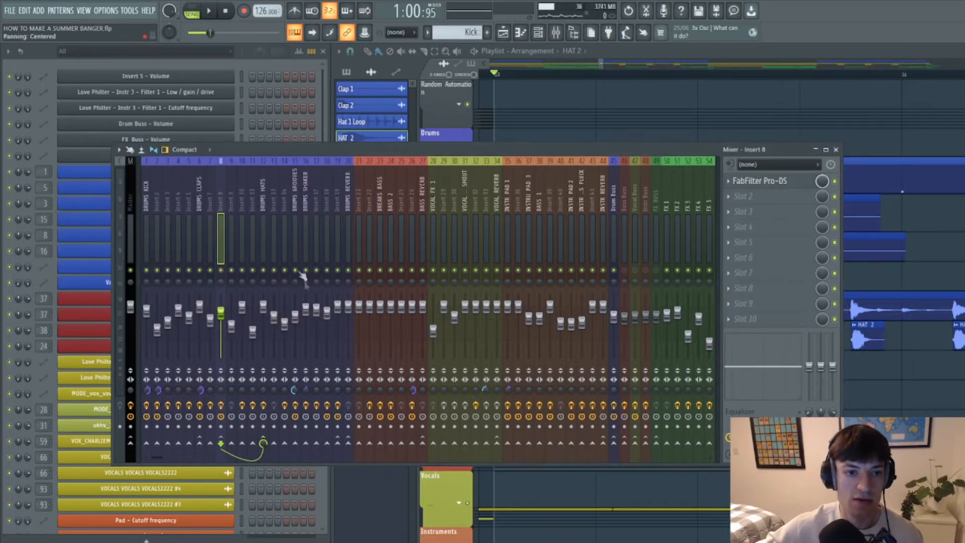
mouse_move(224, 212)
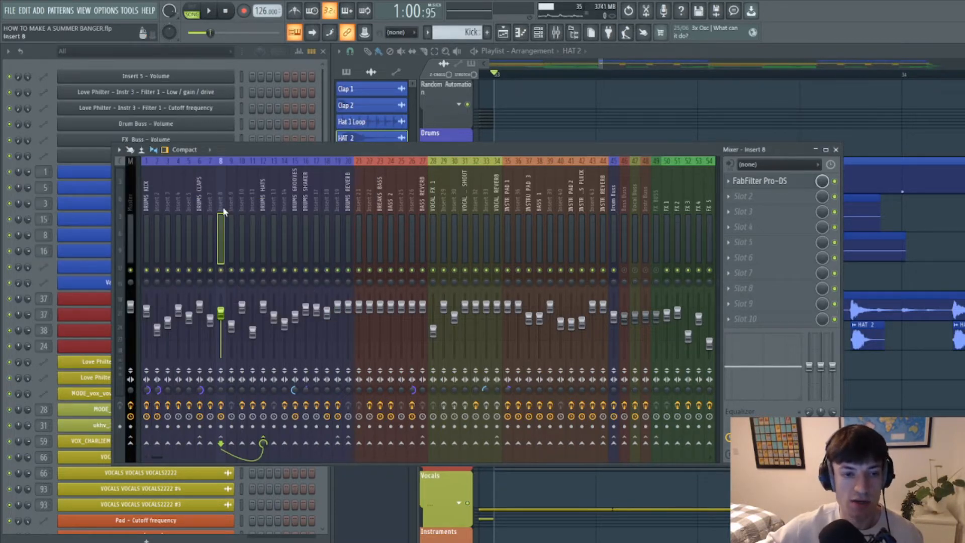
click(351, 121)
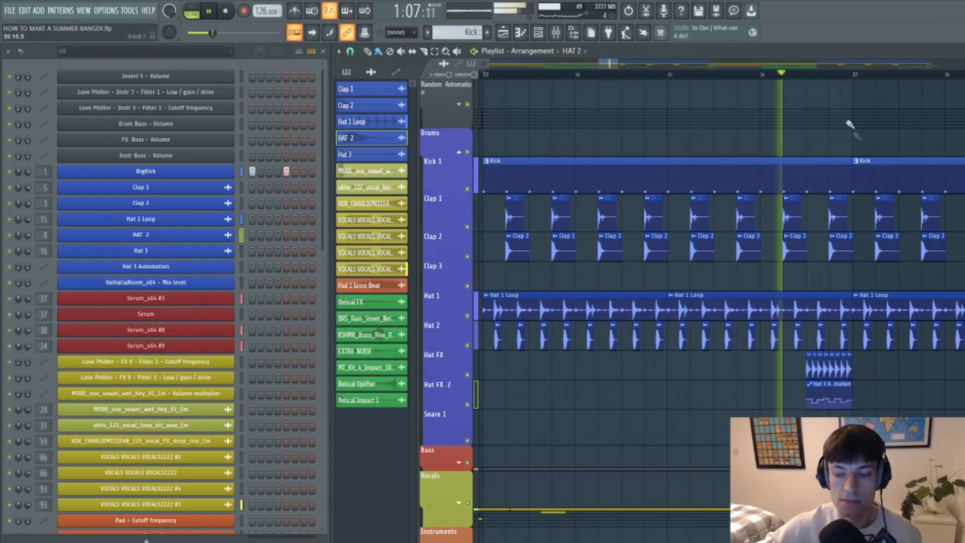
- Stop playback and inspect Hat 3's channel, Stereo Enhancer and ValhallaRoom reverb, then close them
click(208, 11)
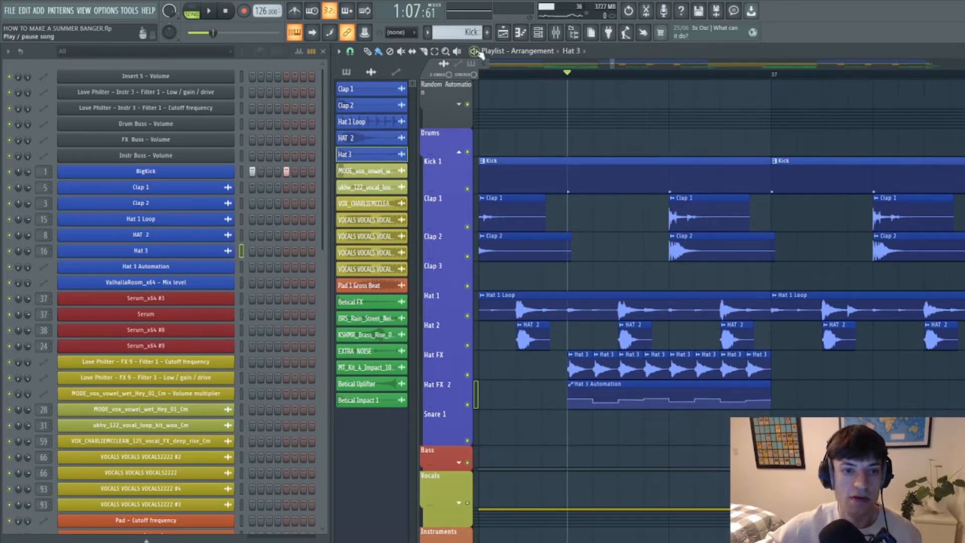
click(141, 250)
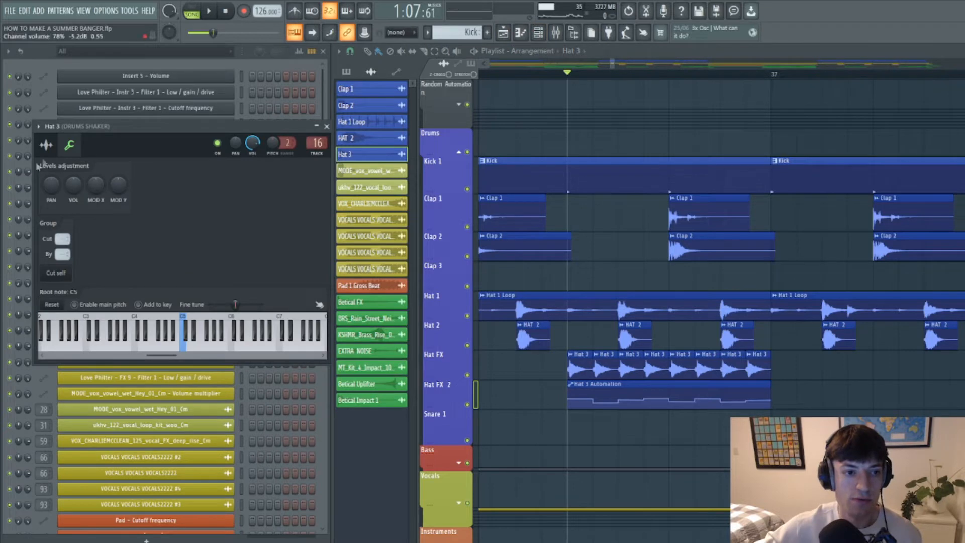
click(69, 144)
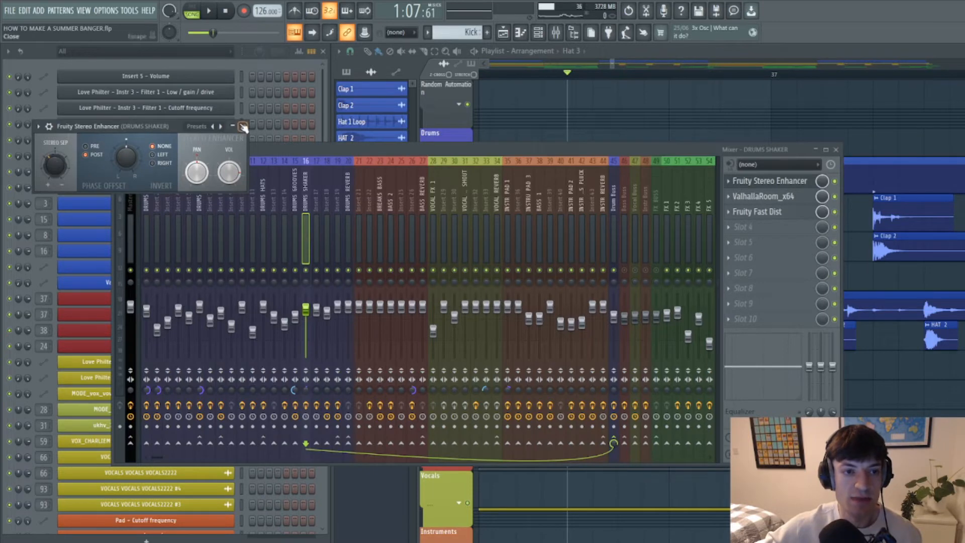
click(762, 196)
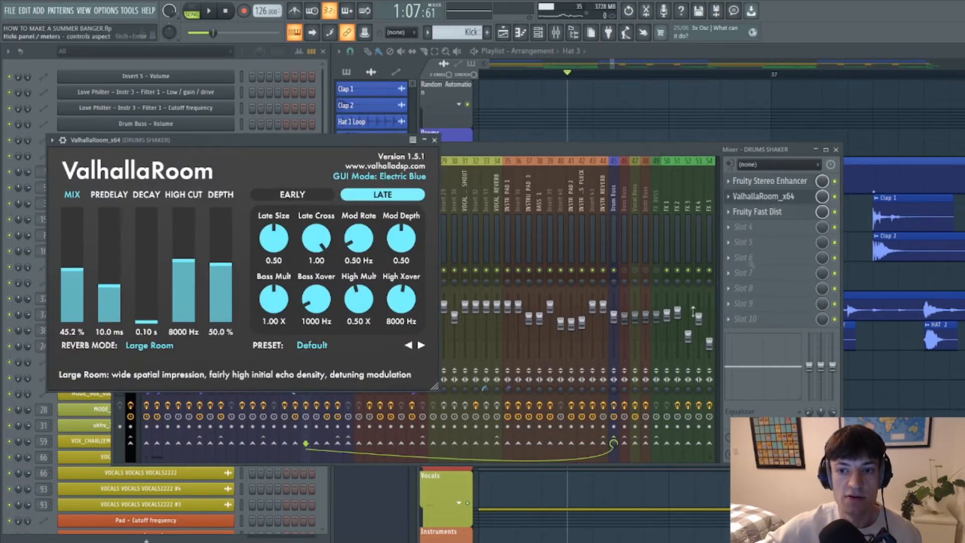
click(757, 212)
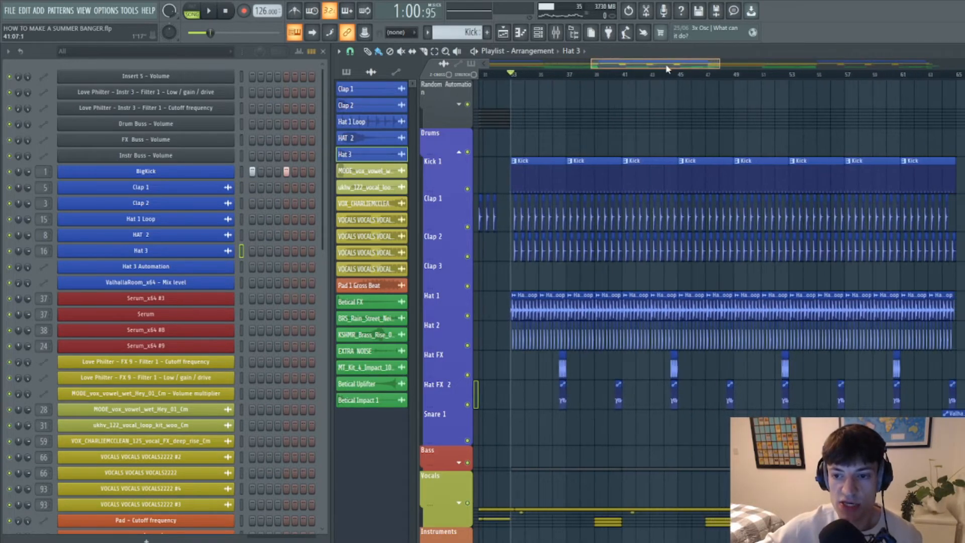
- Scroll the playlist to the ValhallaRoom Mix automation clip near bar 64
scroll(right, 3)
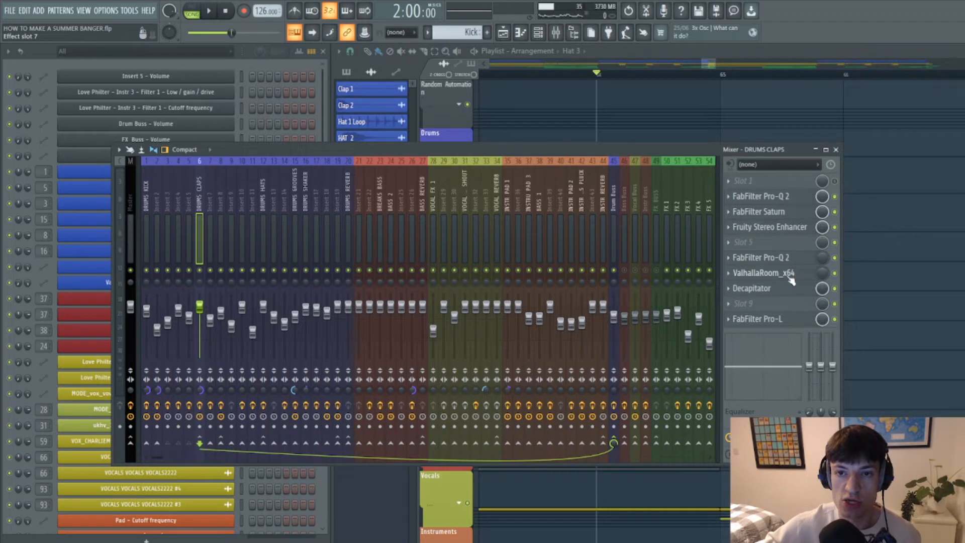
click(208, 10)
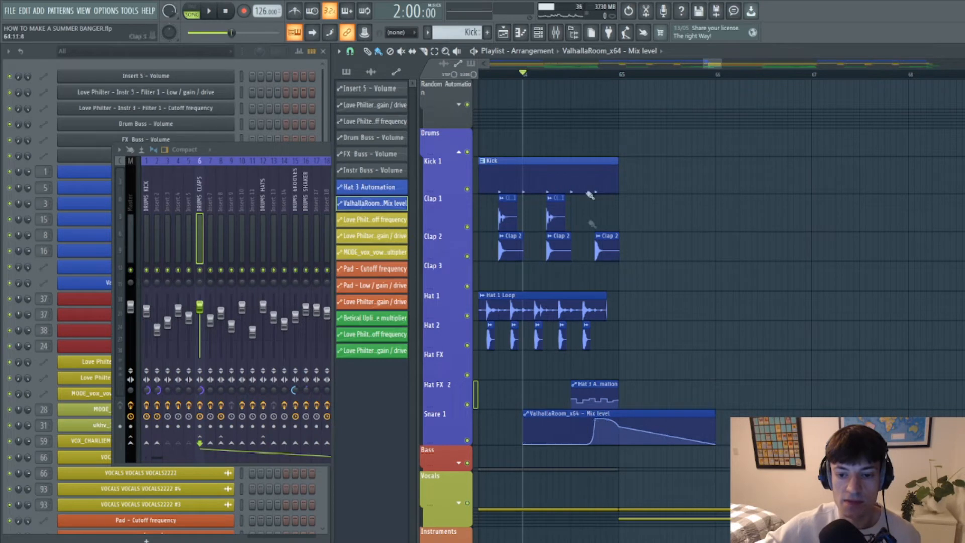
mouse_move(825, 85)
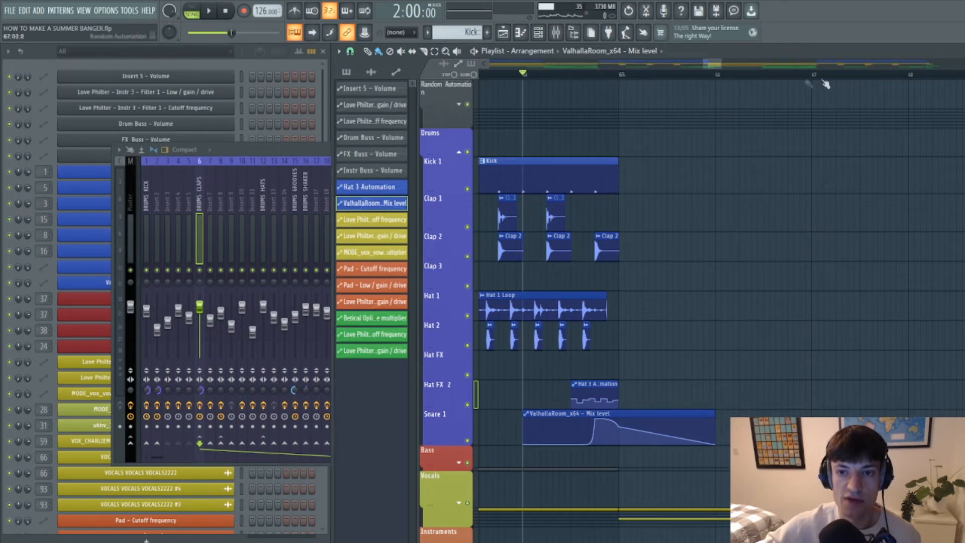
mouse_move(579, 102)
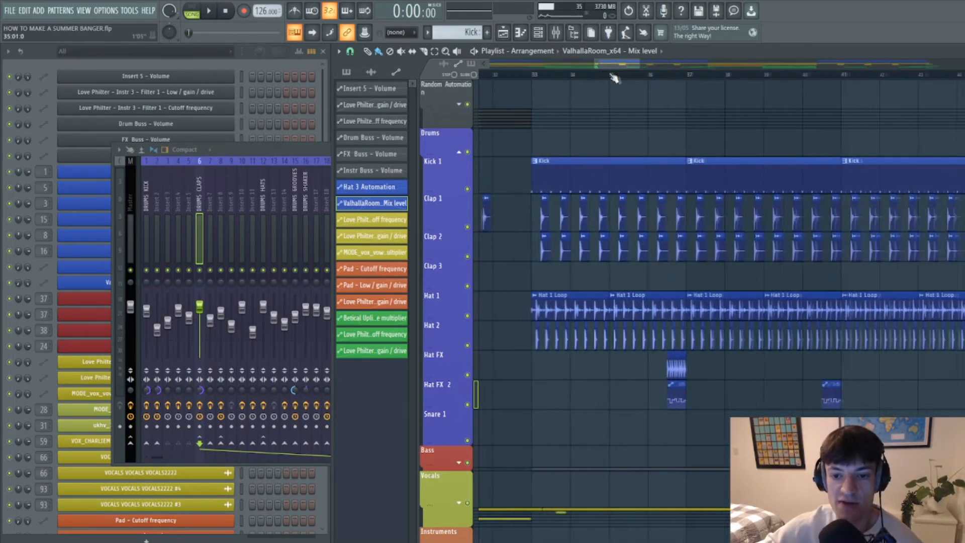
- Scroll across and down the playlist to reach Pad 1's Serum KEY Breeze sound
scroll(right, 3)
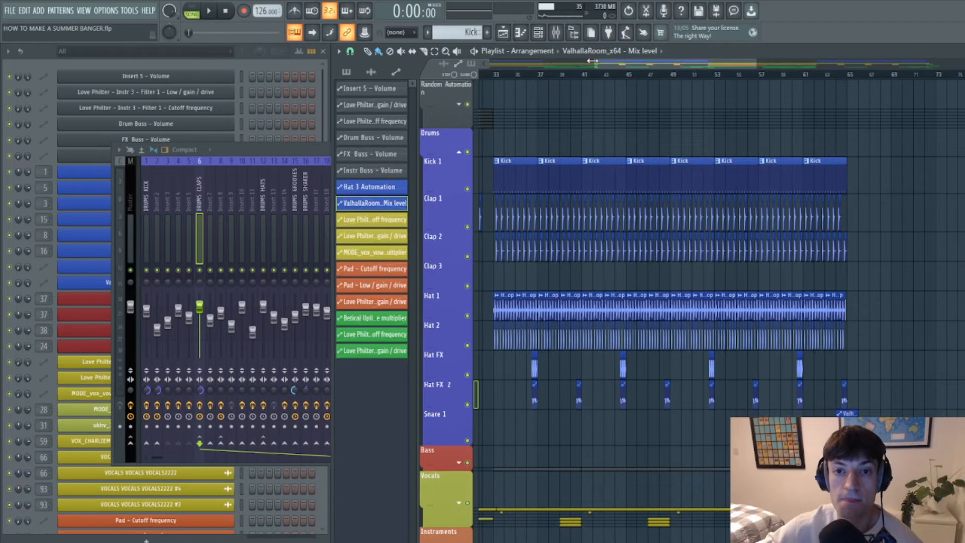
scroll(down, 3)
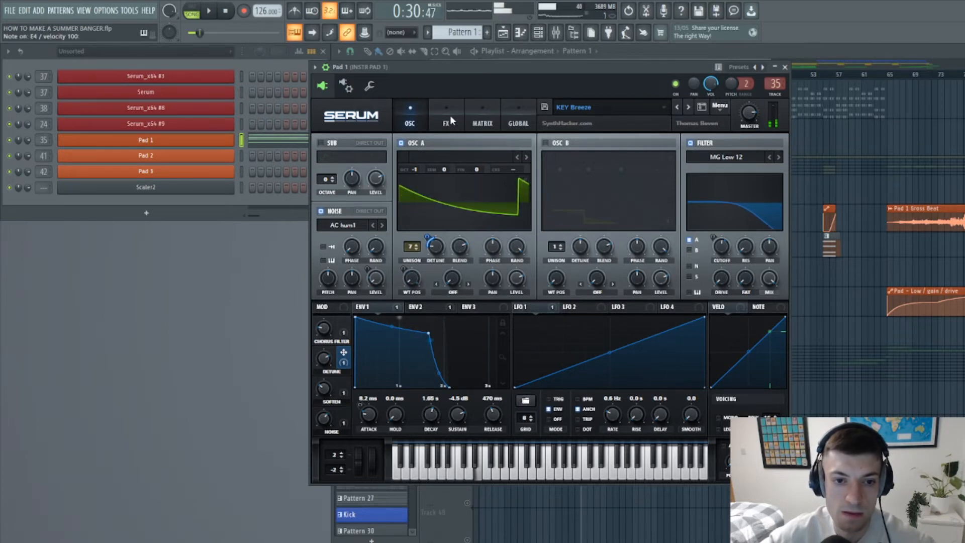
- Check Pad 1's Serum chorus/EQ effects and oscillator settings, then close the synth
click(445, 115)
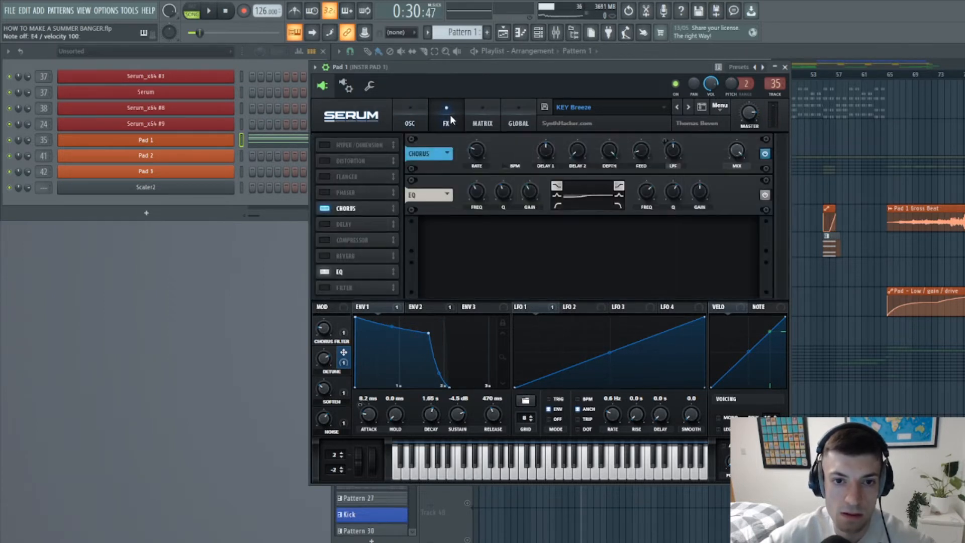
mouse_move(634, 136)
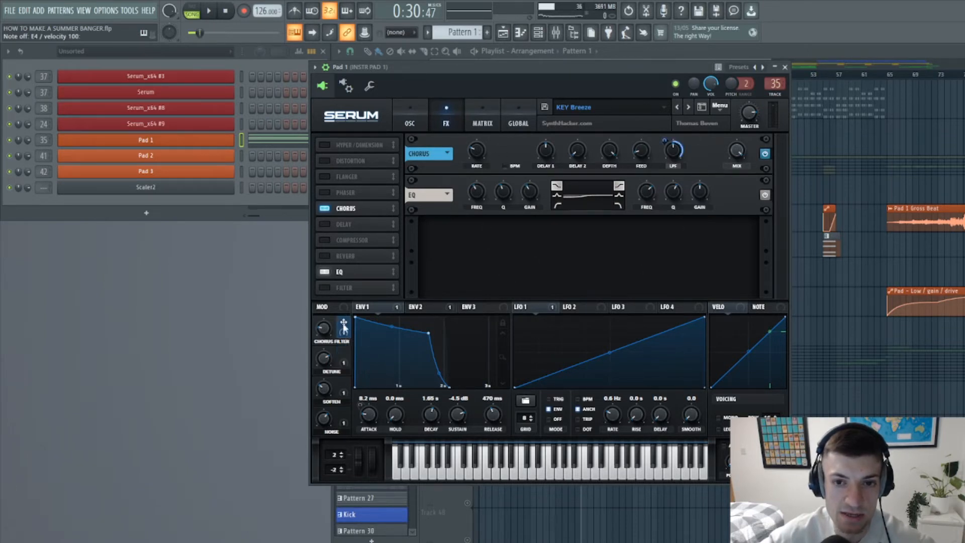
click(410, 115)
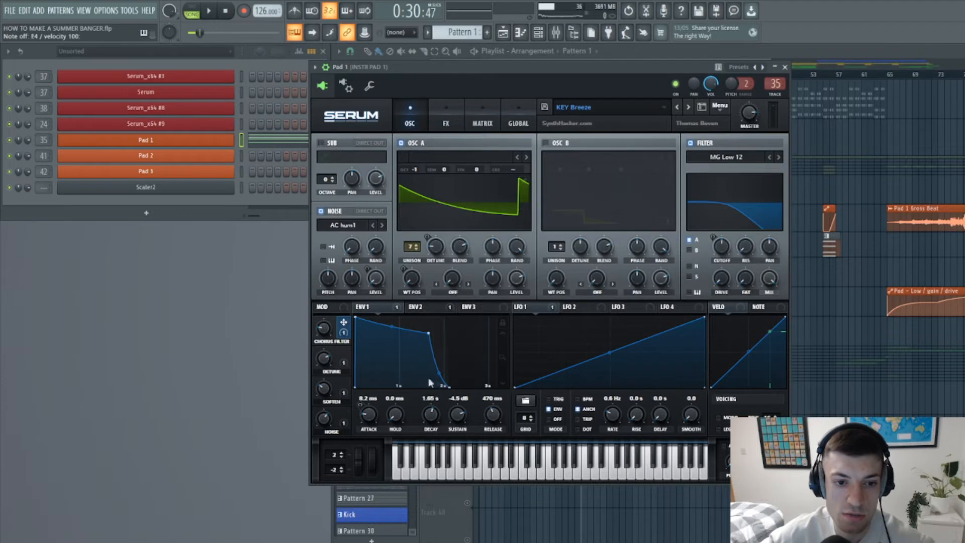
click(525, 307)
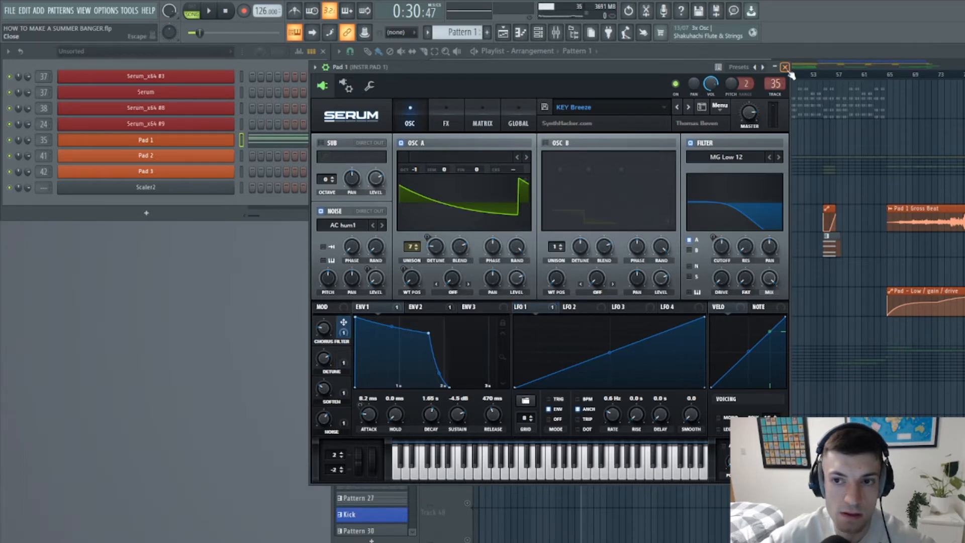
click(785, 66)
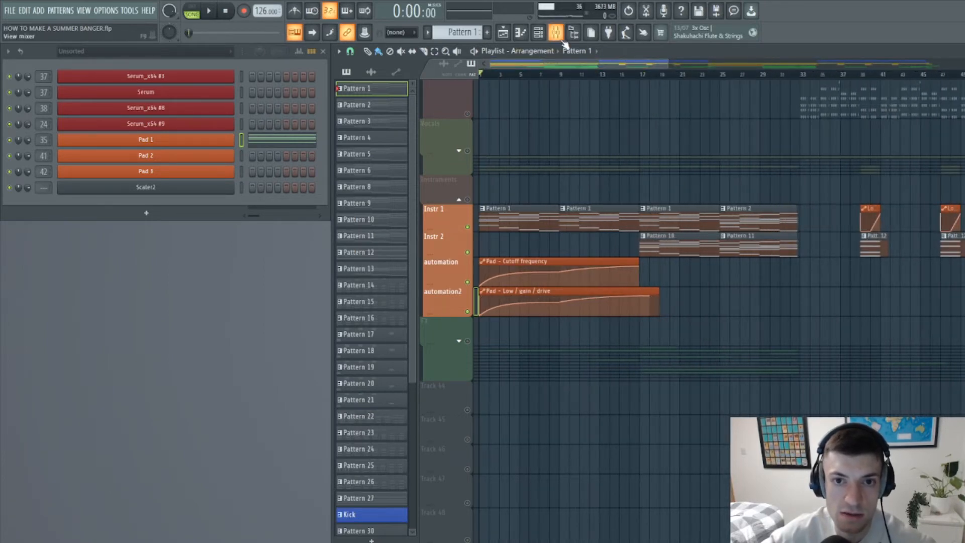
click(556, 32)
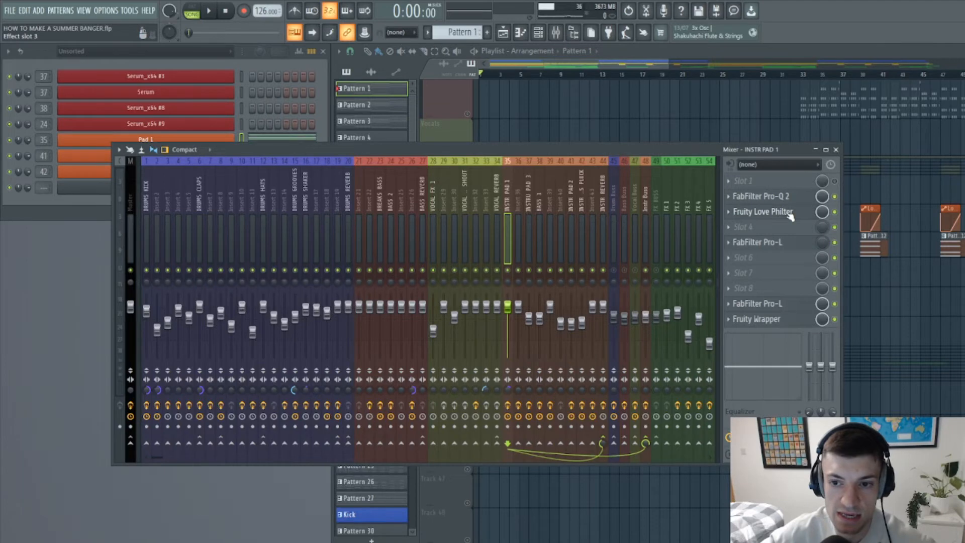
click(764, 211)
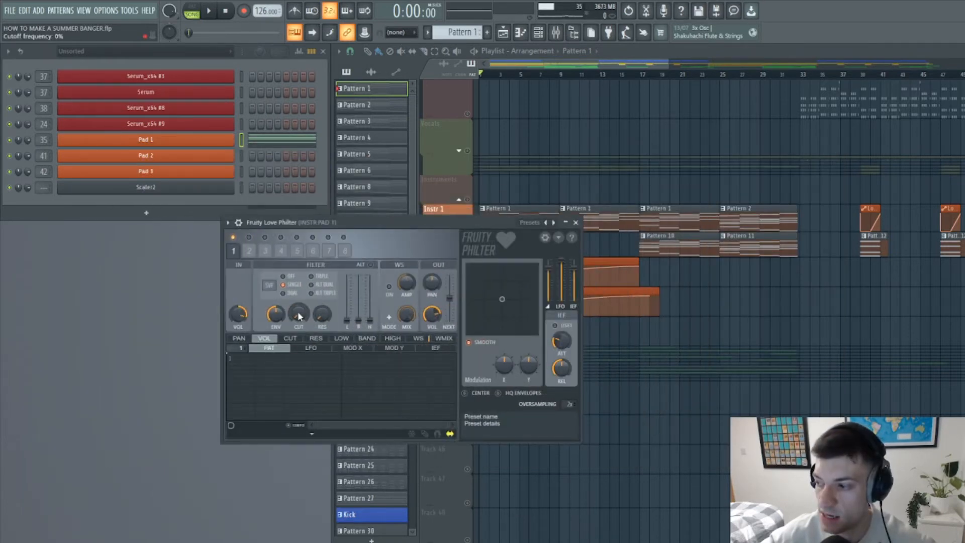
right_click(299, 313)
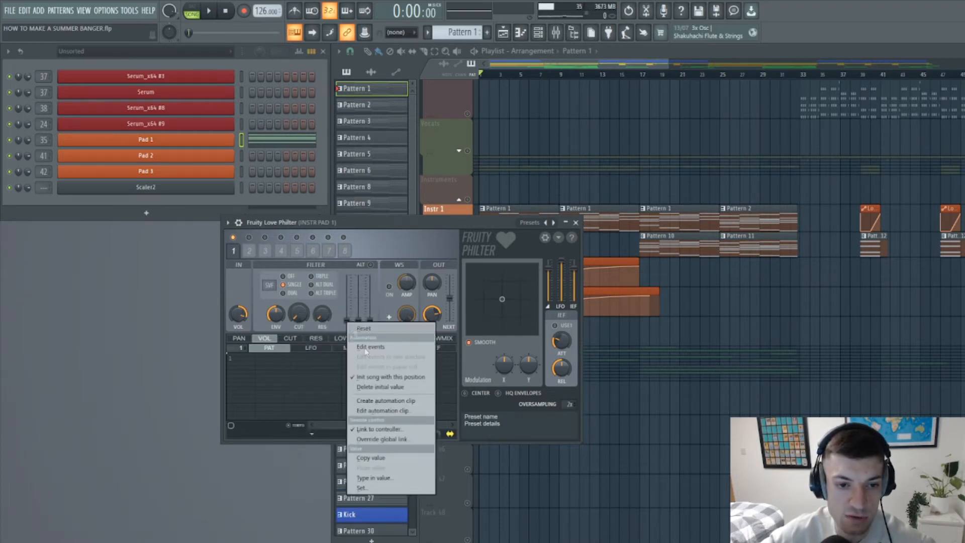
click(387, 400)
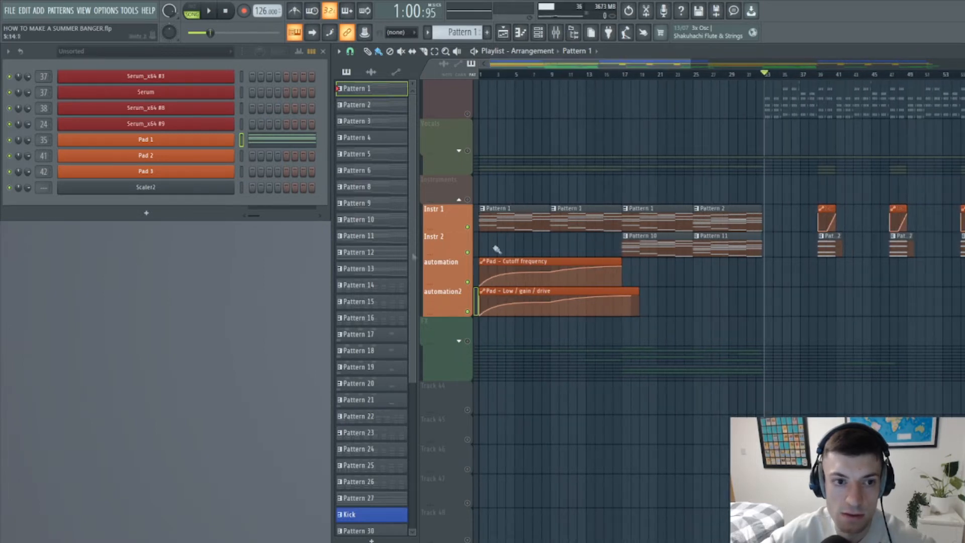
- Select Pattern 10 and open Pad 2's Scaler2 channel in the Channel Rack
click(362, 219)
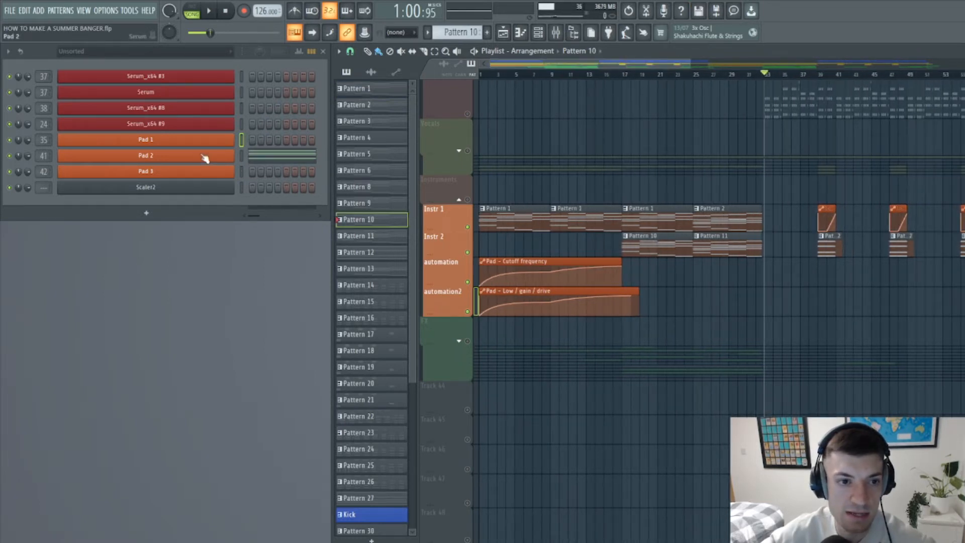
double_click(145, 155)
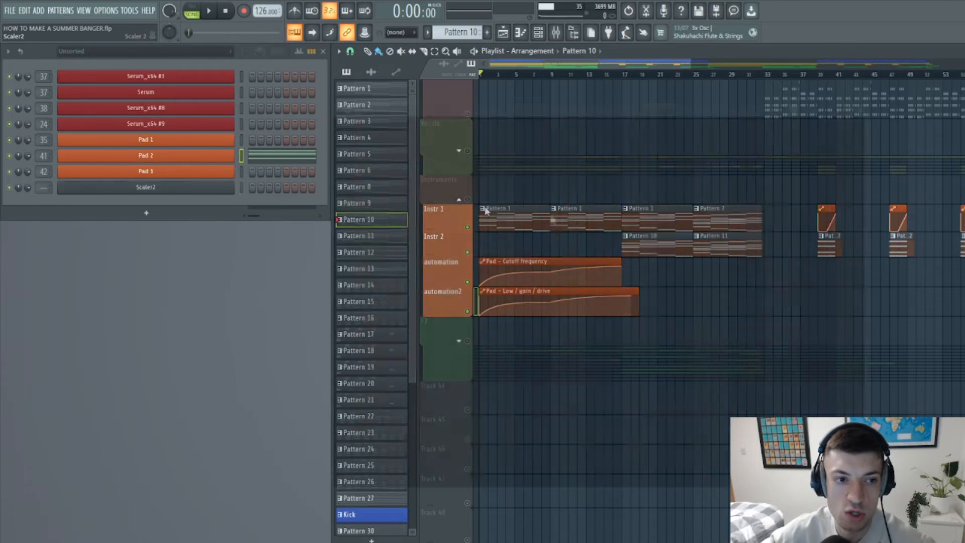
- Open Scaler2, browse progression genres, and preview the C min7 and Ab maj7 chords
double_click(146, 187)
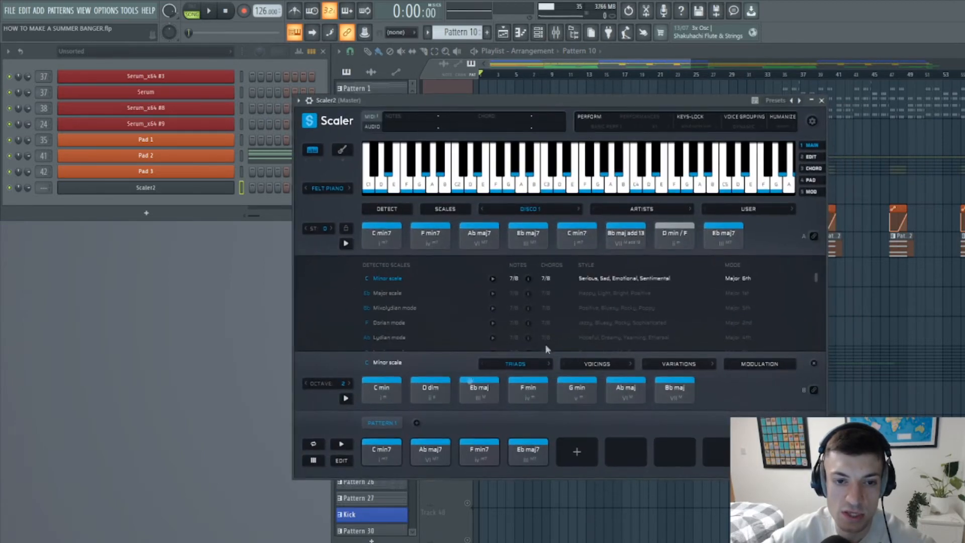
click(382, 452)
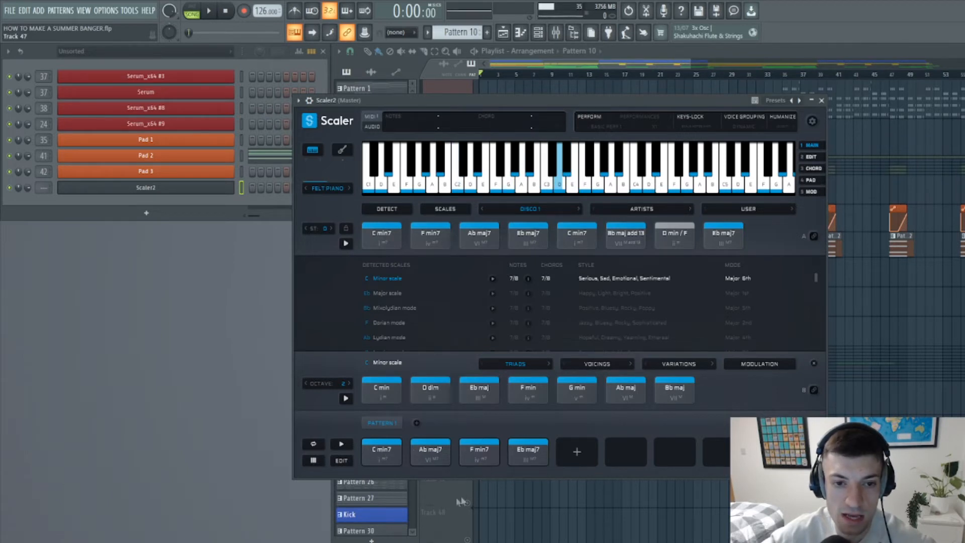
click(529, 209)
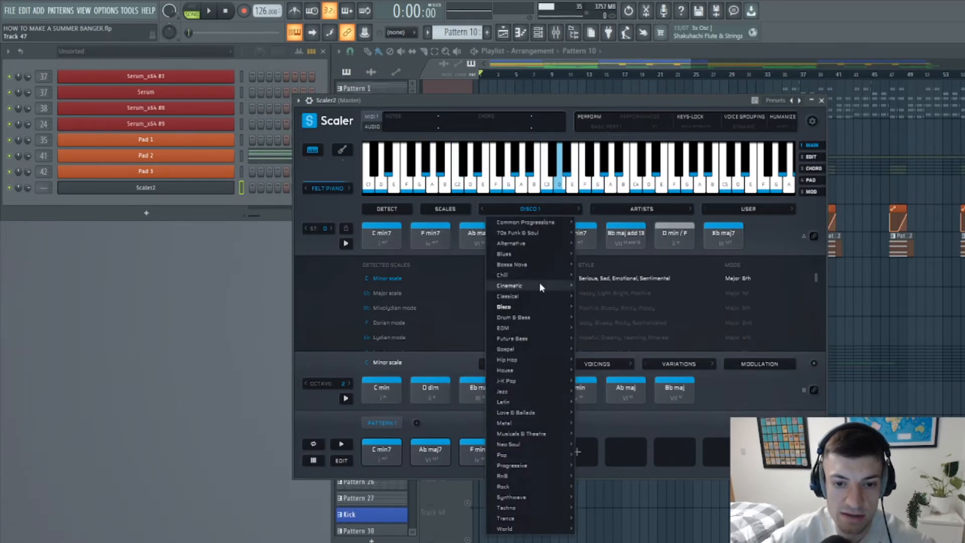
mouse_move(525, 314)
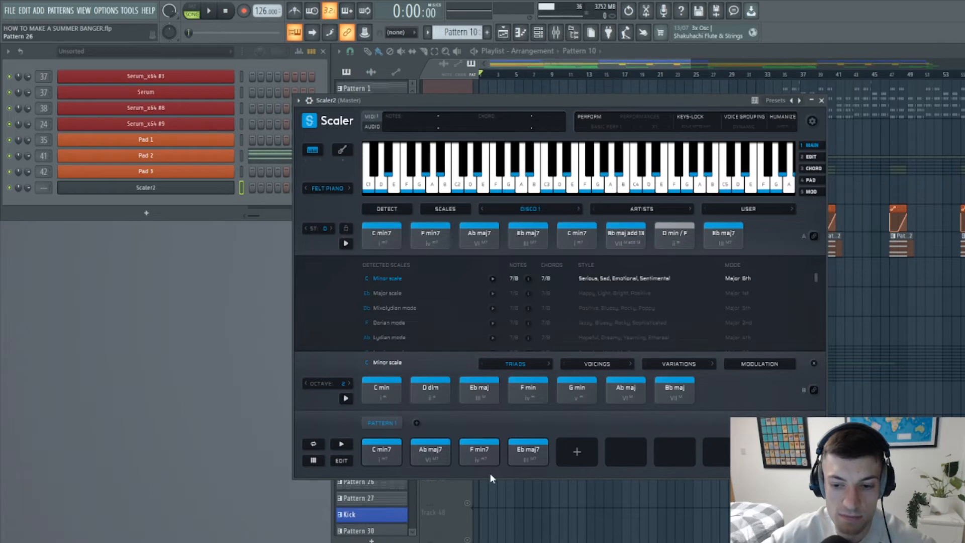
mouse_move(557, 385)
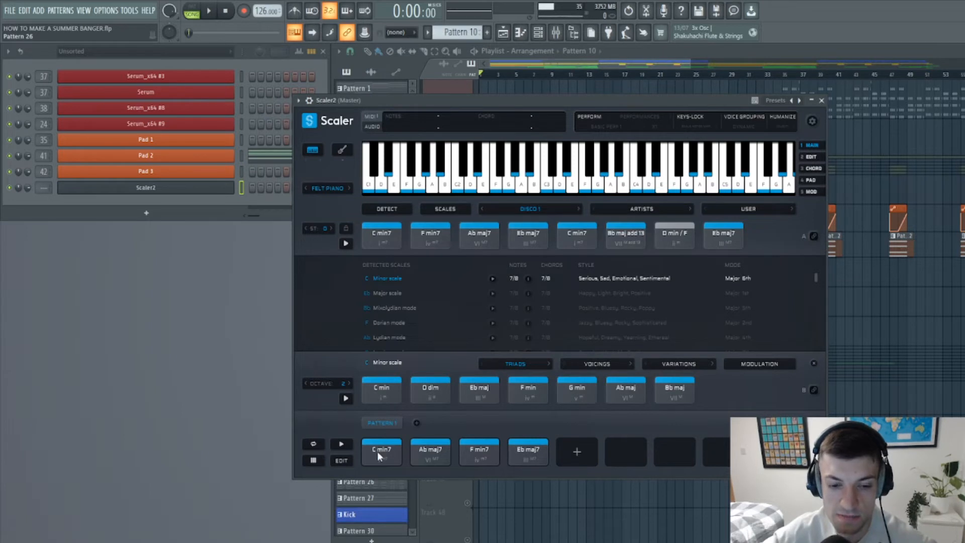
mouse_move(326, 441)
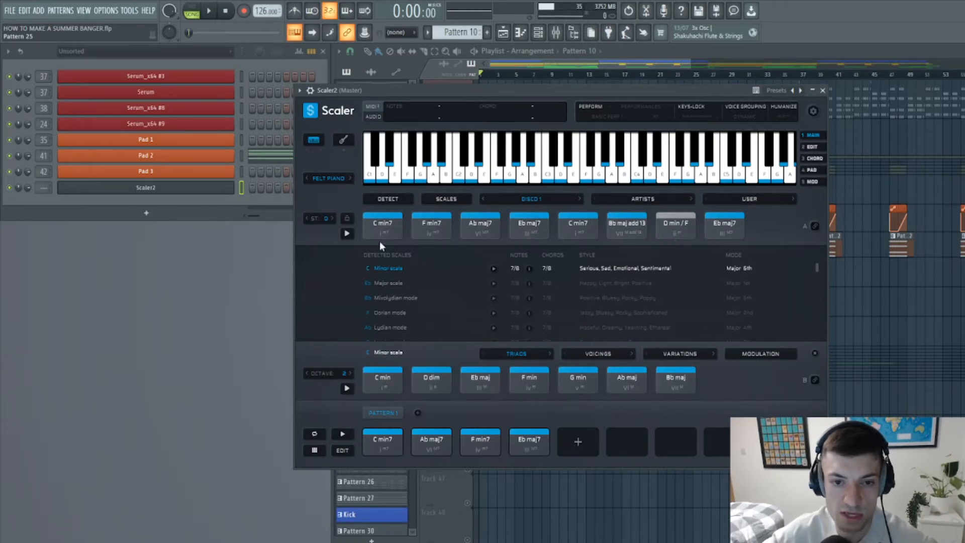
mouse_move(348, 233)
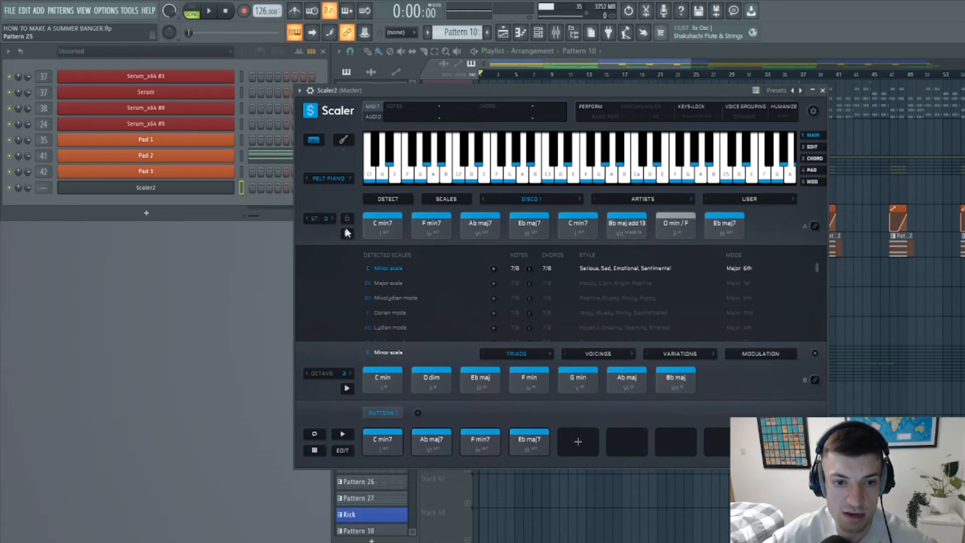
mouse_move(394, 240)
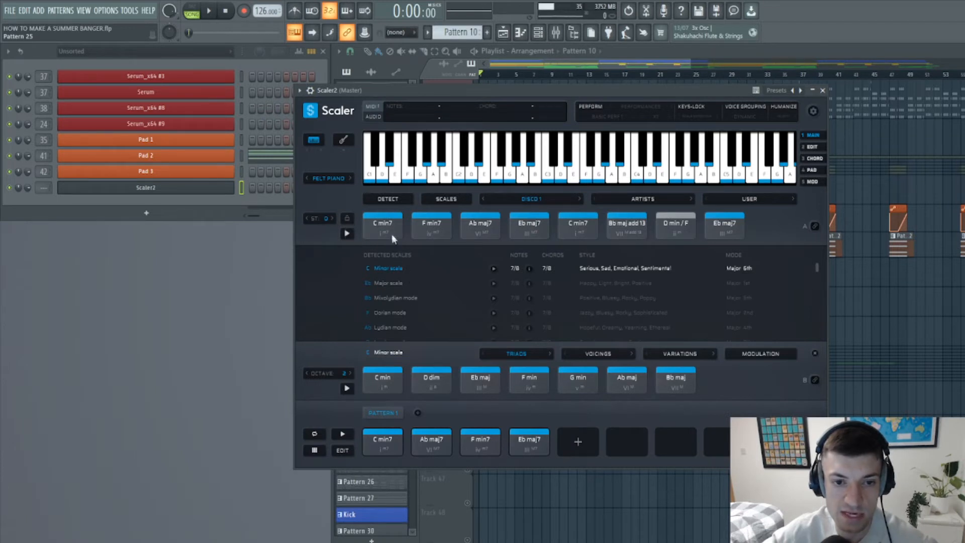
click(382, 225)
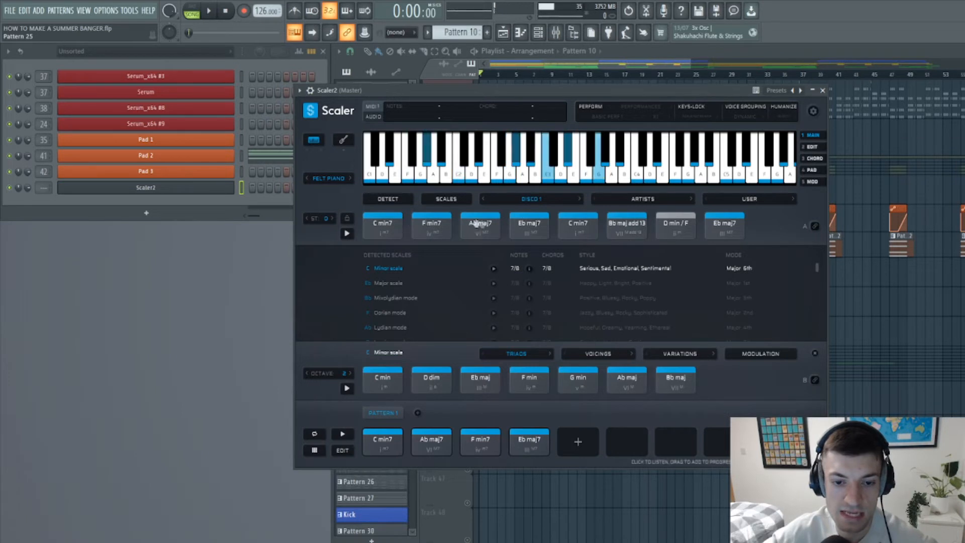
click(479, 225)
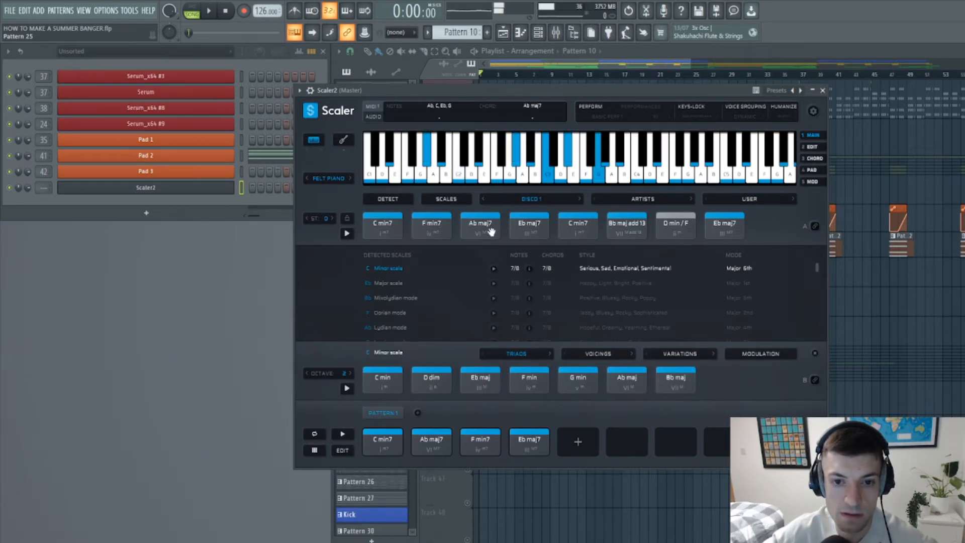
click(431, 225)
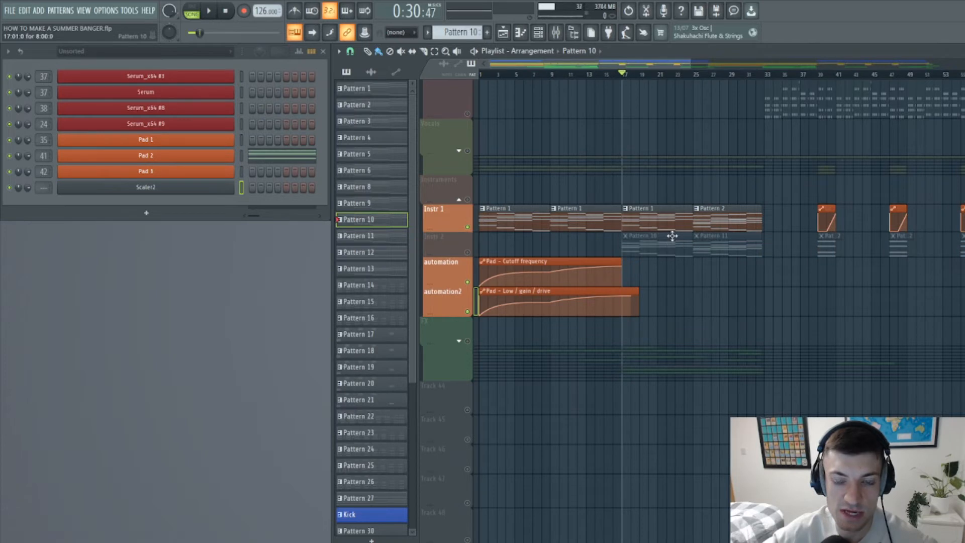
- Show Pattern 1's Pad 1 four-chord layout in the piano roll
click(209, 10)
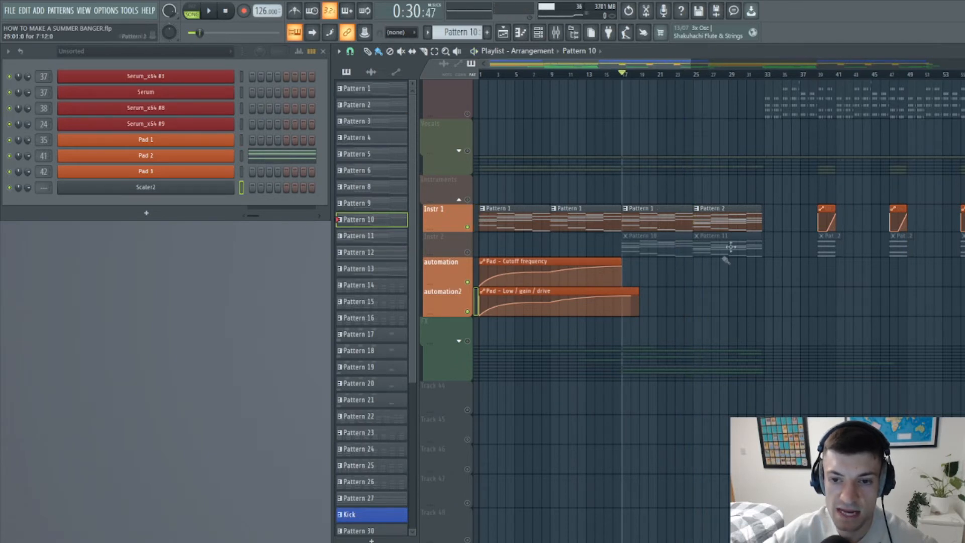
click(359, 88)
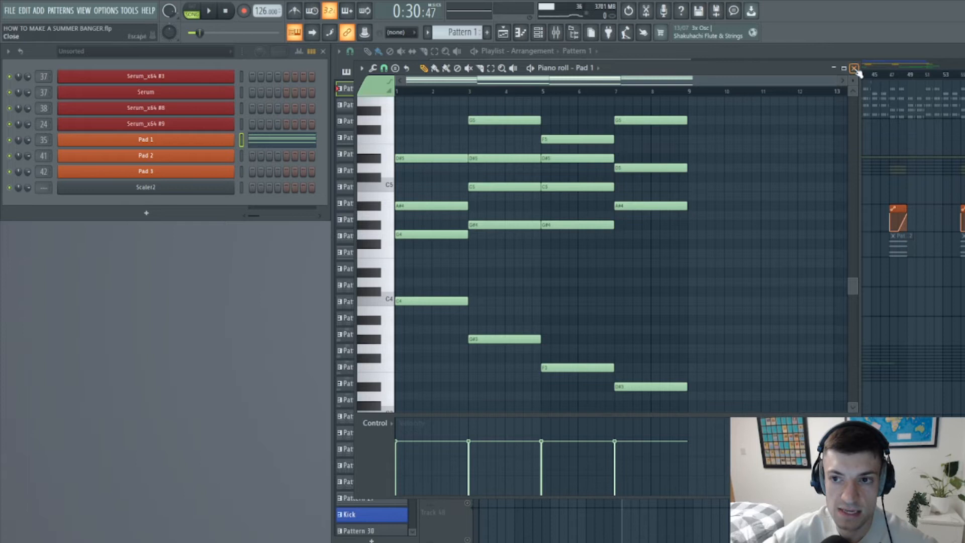
- Review Pattern 2's higher Pad 1 chord voicings, then close the piano roll
click(854, 68)
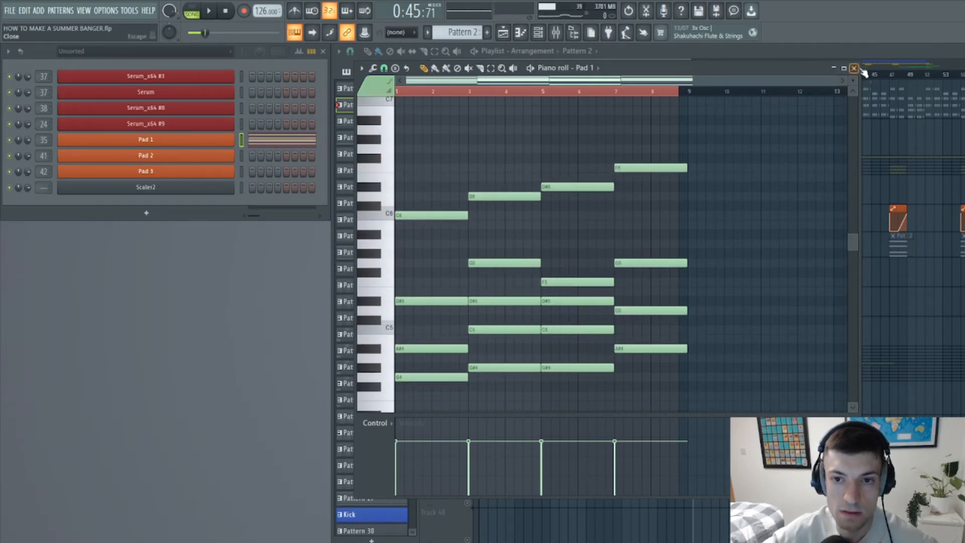
scroll(down, 3)
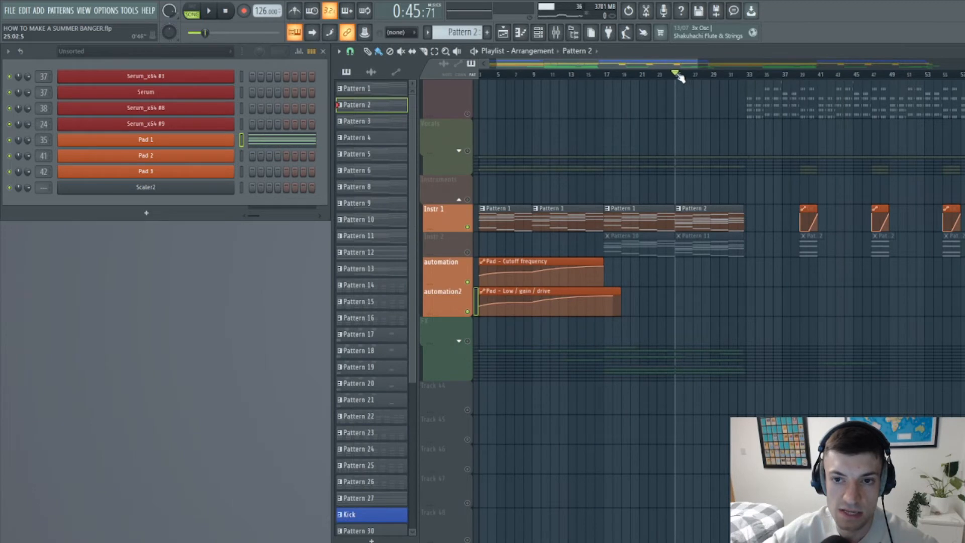
- Move the song position near bar 25 and unmute the Instr 2 track
click(208, 11)
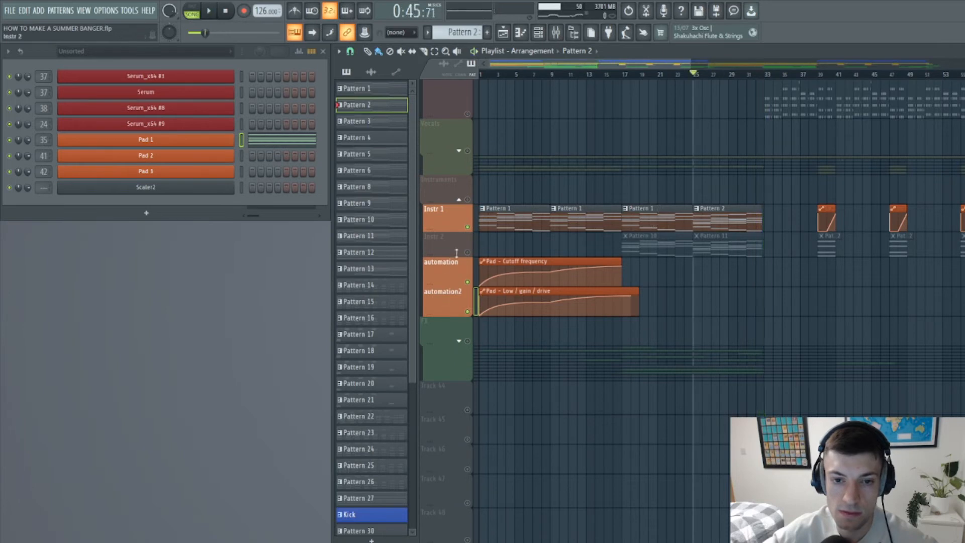
click(446, 236)
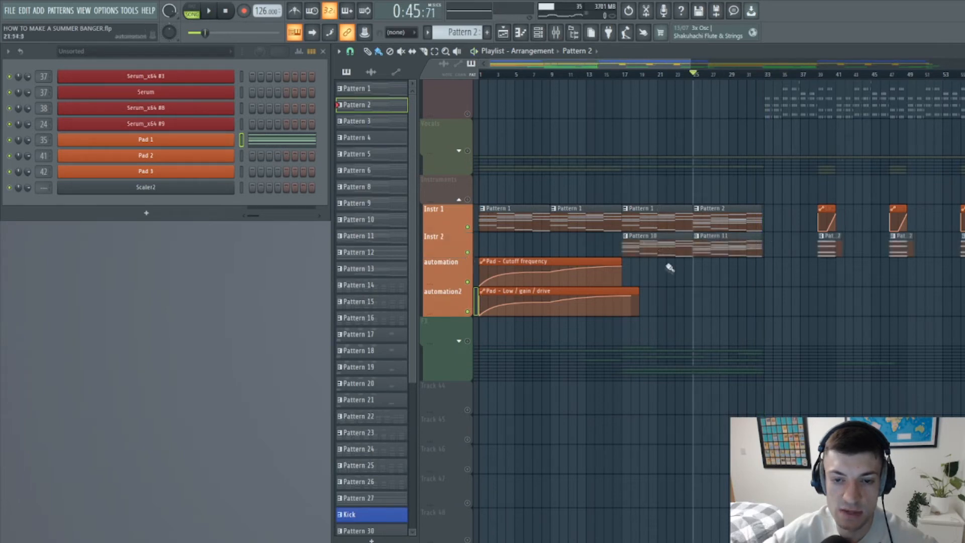
mouse_move(593, 102)
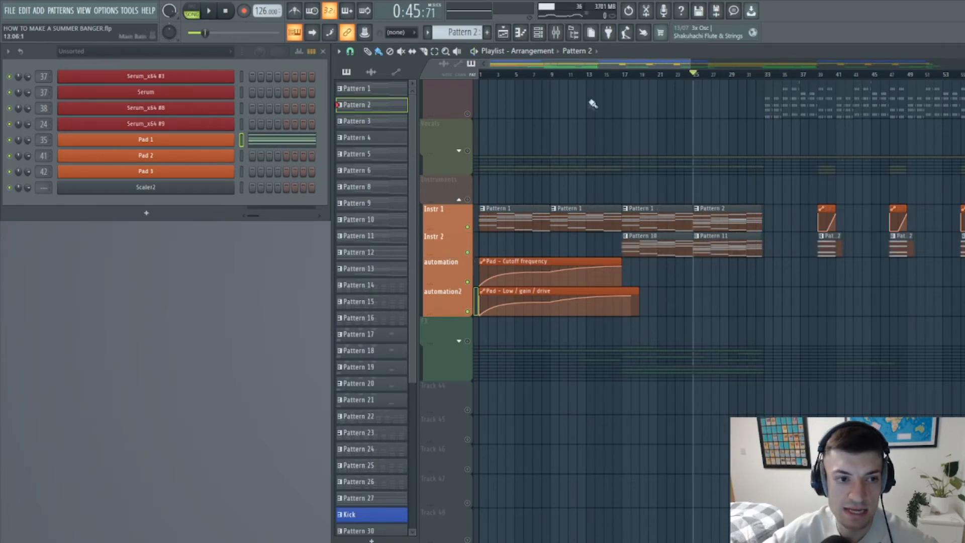
click(209, 11)
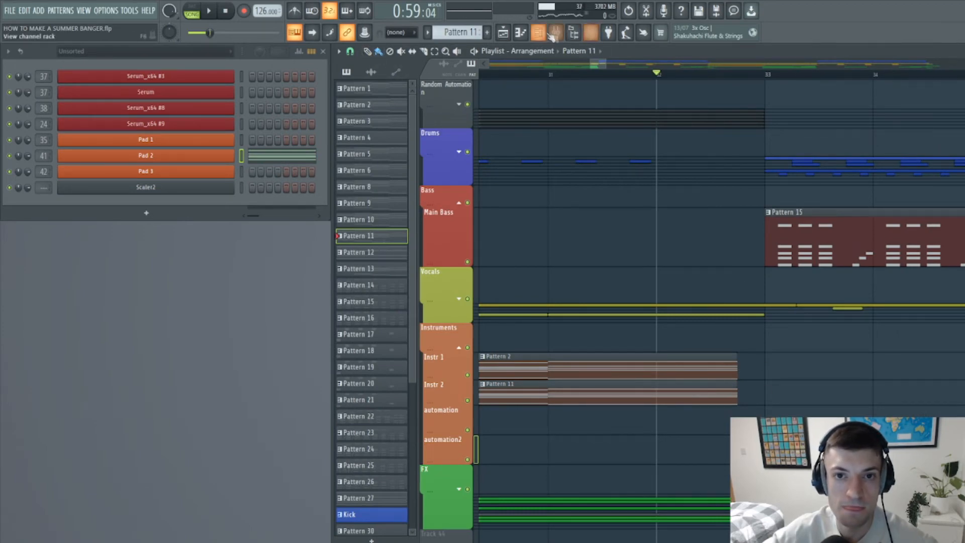
- Play and stop the arrangement, then view Pattern 12's four-note Pad 3 chord
click(537, 33)
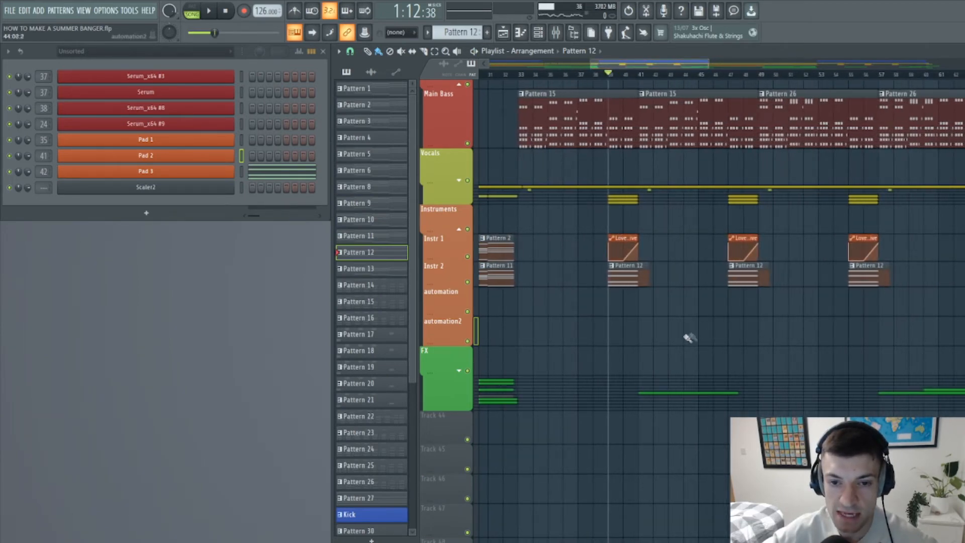
scroll(right, 3)
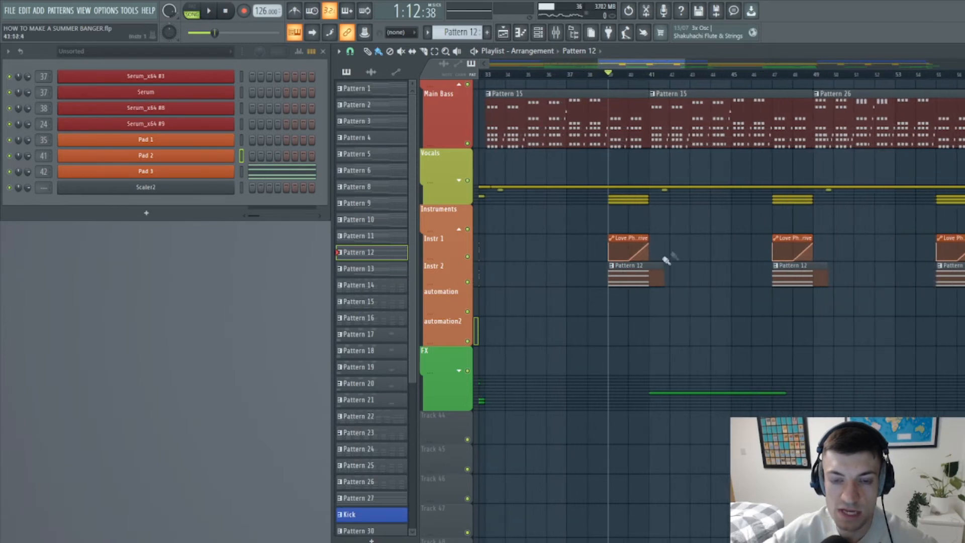
scroll(left, 3)
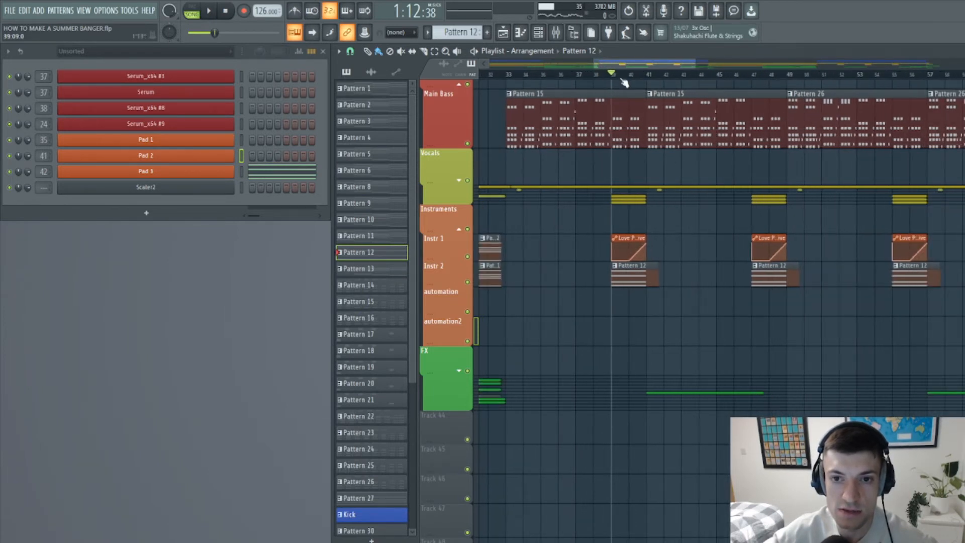
click(209, 11)
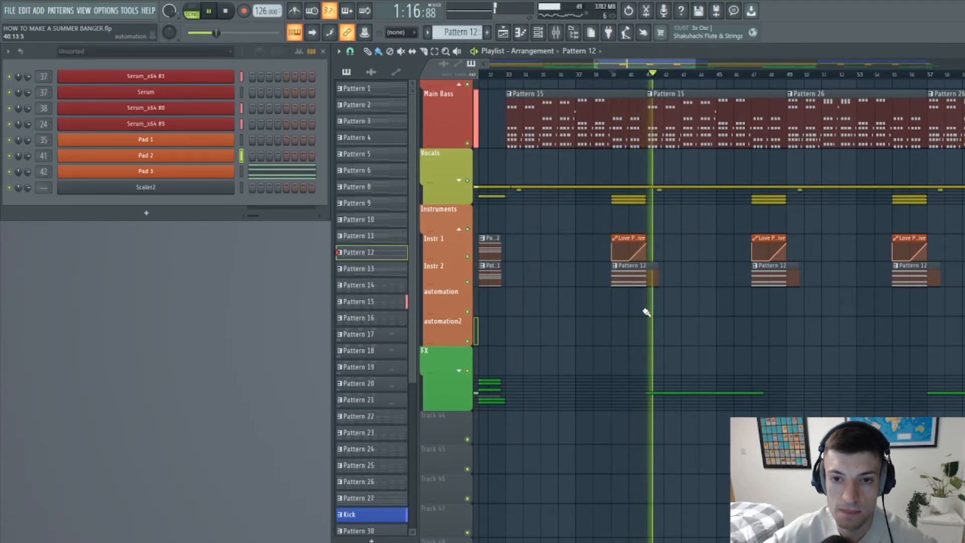
click(209, 11)
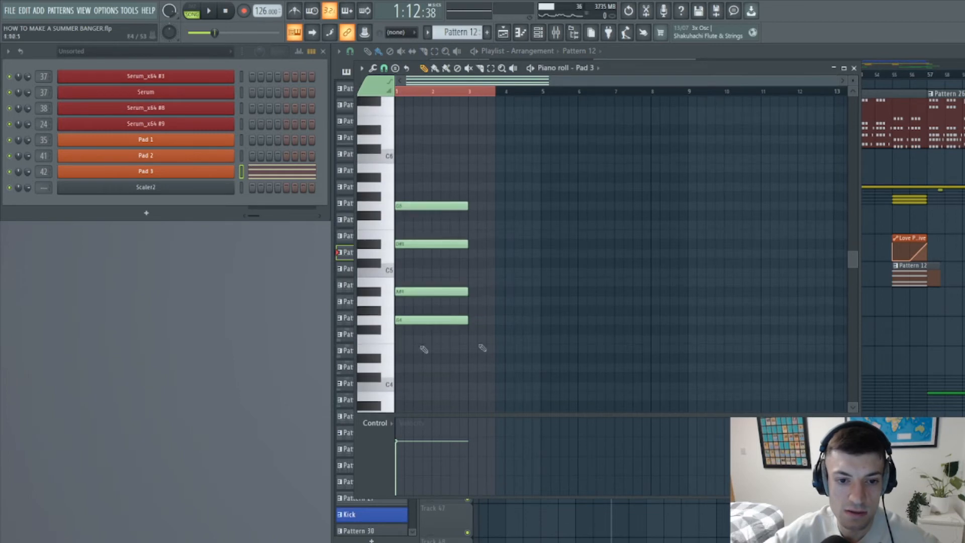
- Close the piano roll and scroll to the Pad 1 Gross Beat clip near bar 65
click(370, 244)
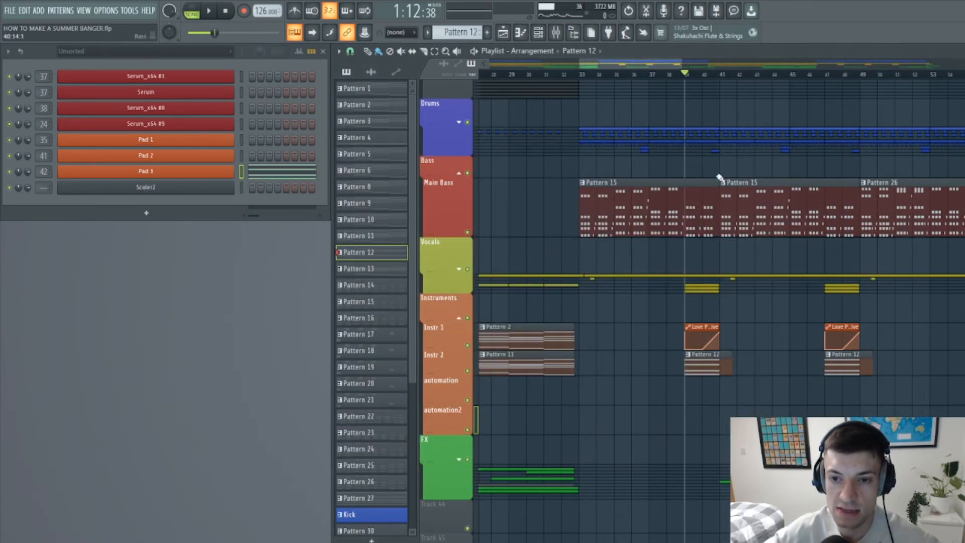
click(209, 10)
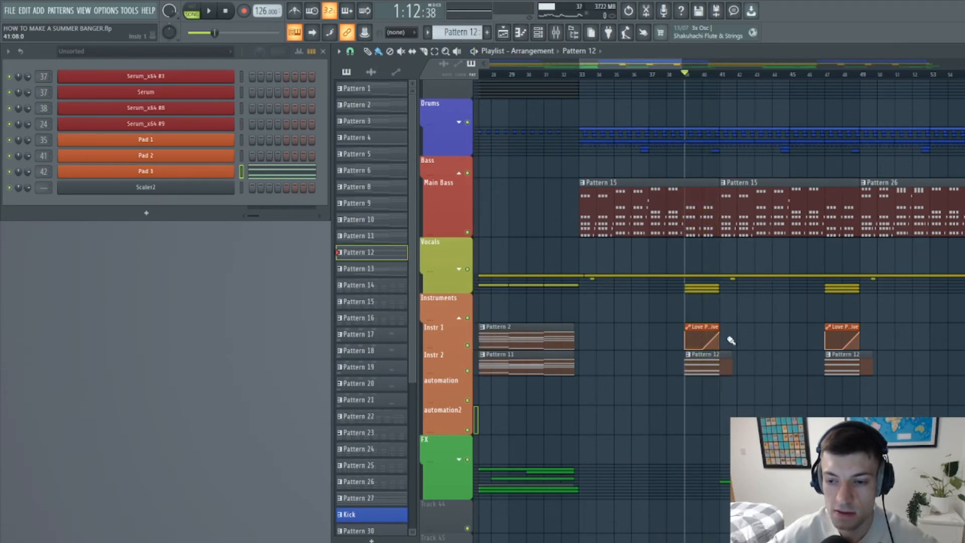
scroll(down, 3)
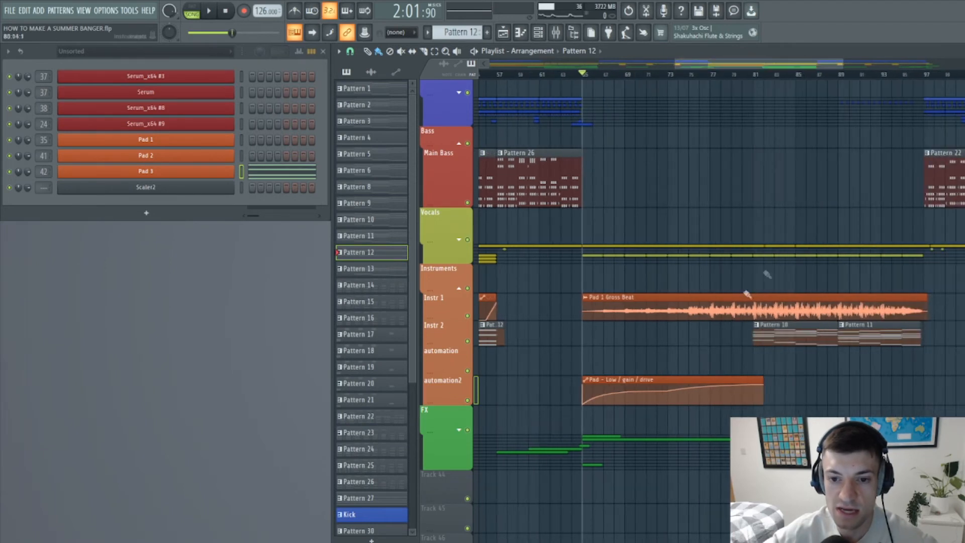
mouse_move(708, 265)
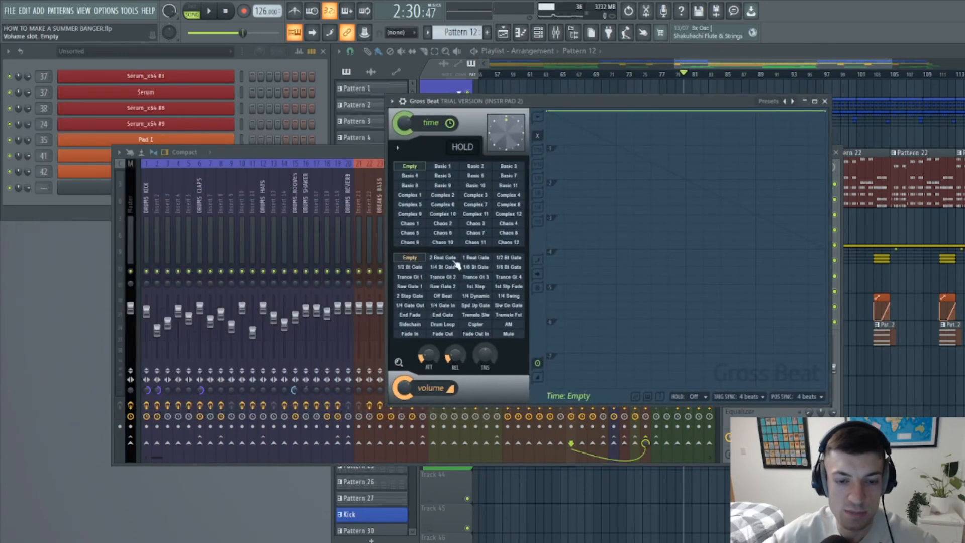
- Apply the Trance Gt 3 volume gate in the pad's Gross Beat and zoom out fully
click(476, 277)
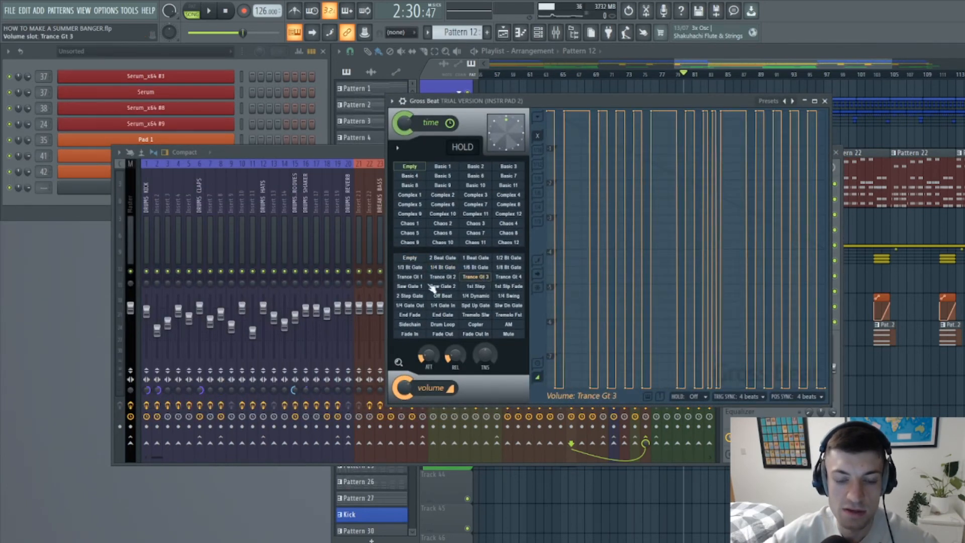
click(443, 286)
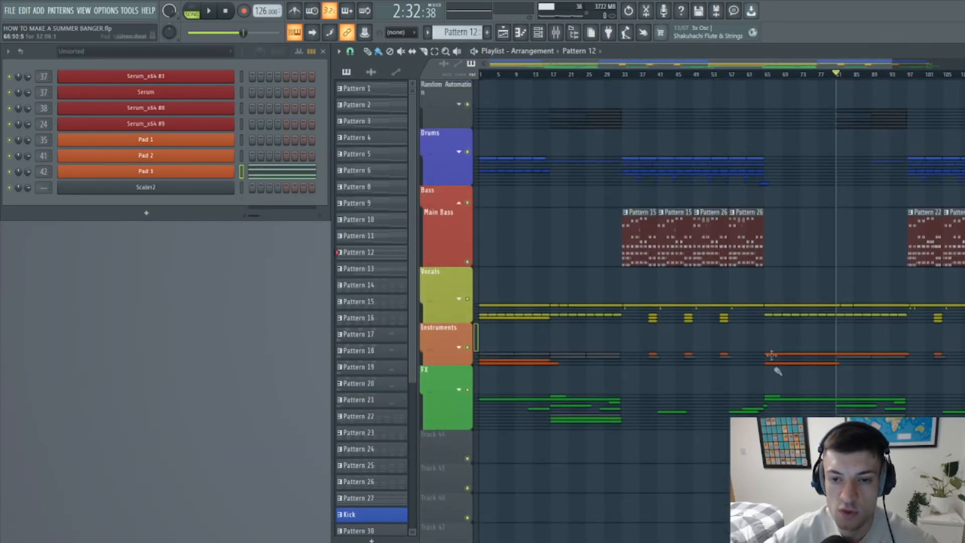
- Collapse the Bass group and expand the FX group's riser, impact and rain tracks
click(460, 204)
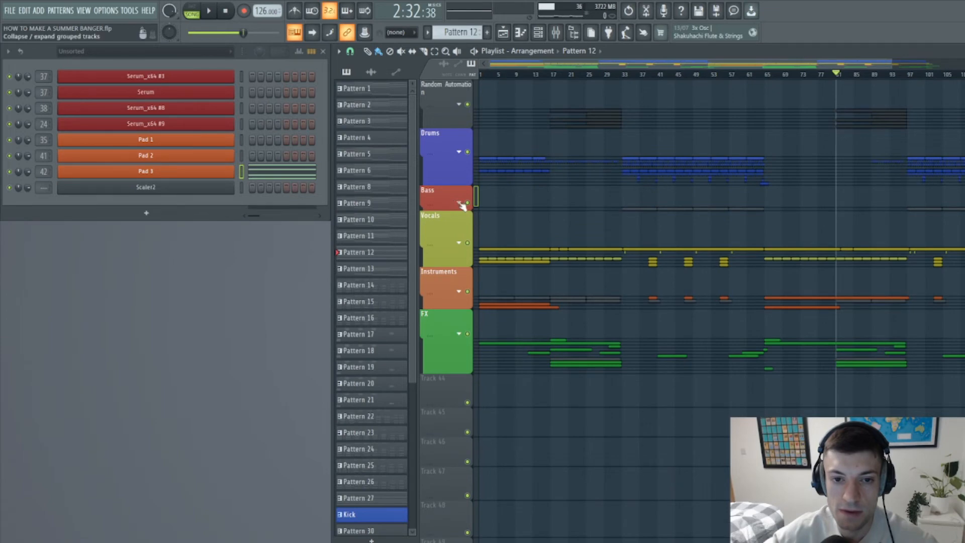
click(459, 203)
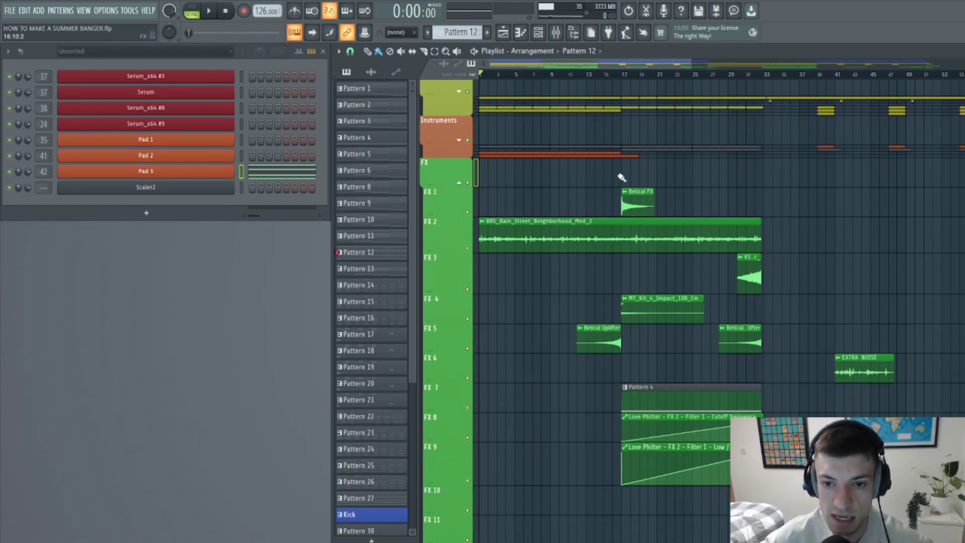
mouse_move(567, 225)
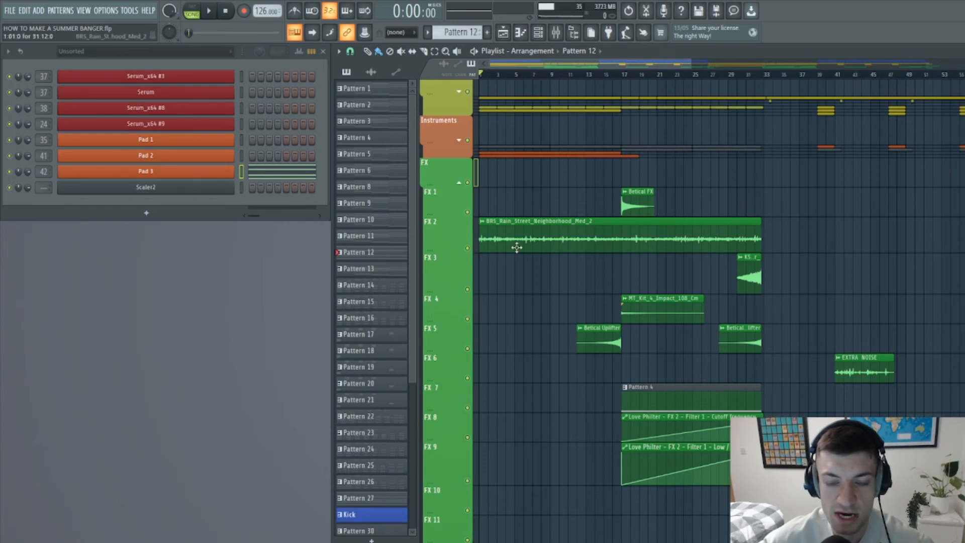
- Select the BRS_Rain_Street ambience clip, play the intro, and move playback to around bar 14
click(209, 10)
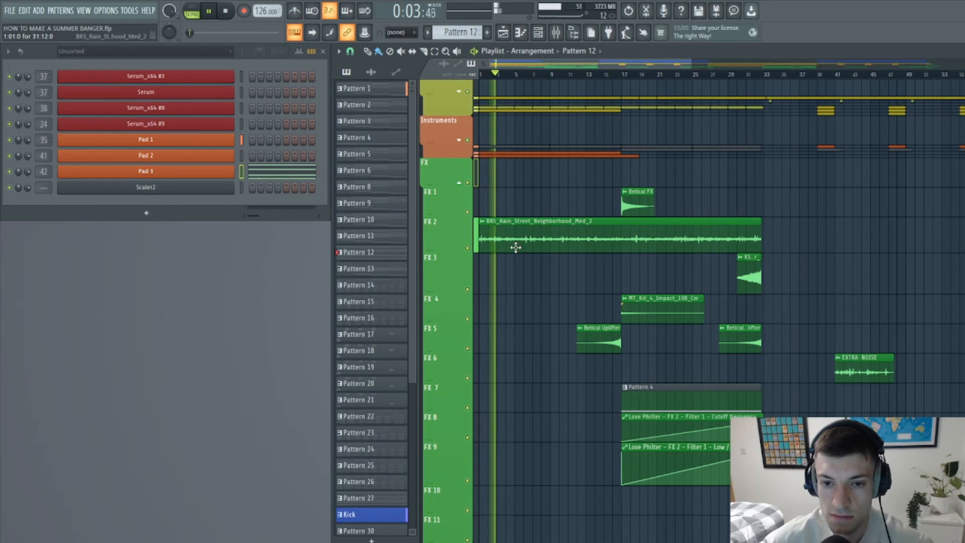
click(225, 11)
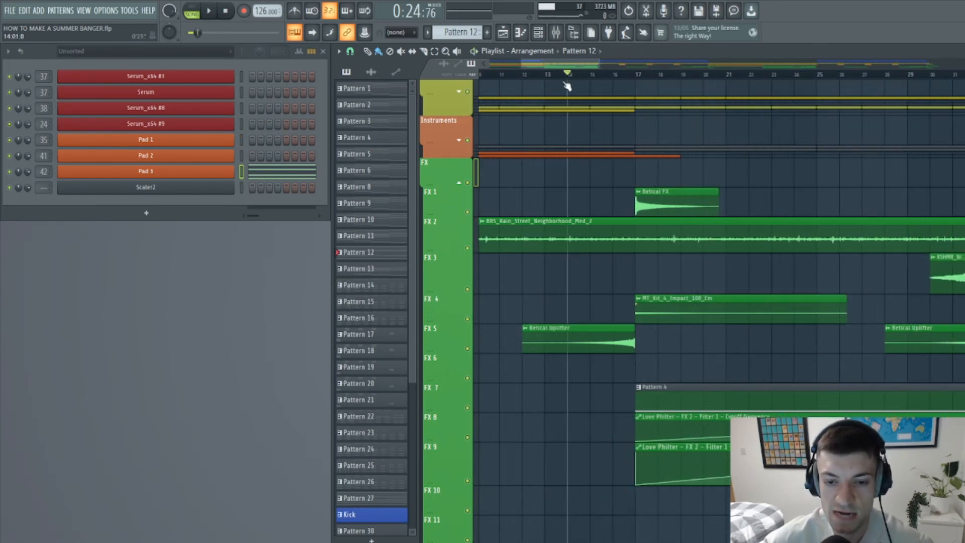
click(209, 11)
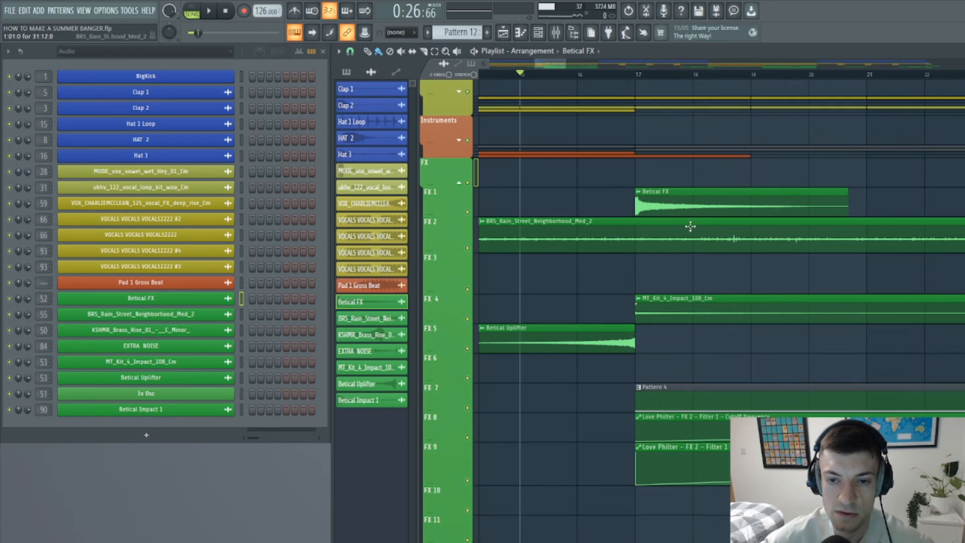
click(637, 73)
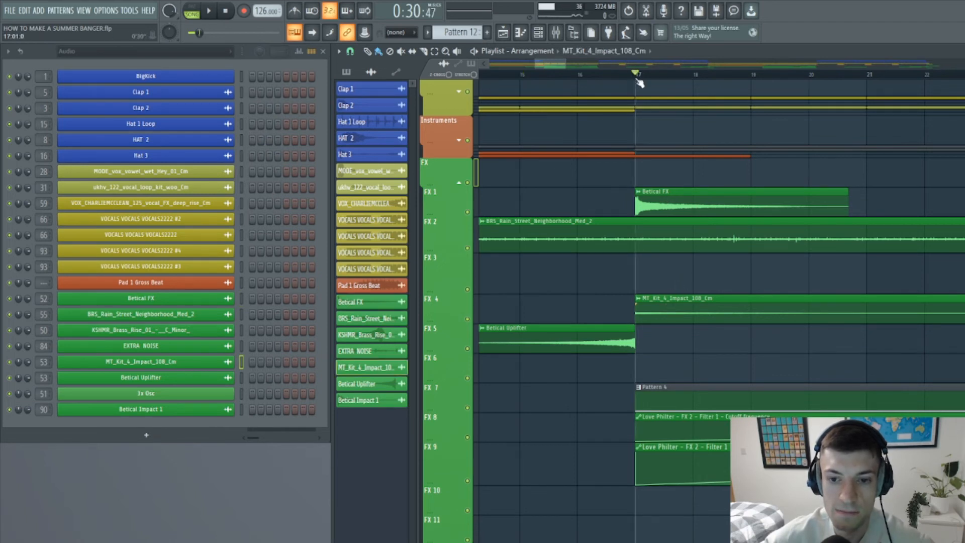
click(209, 11)
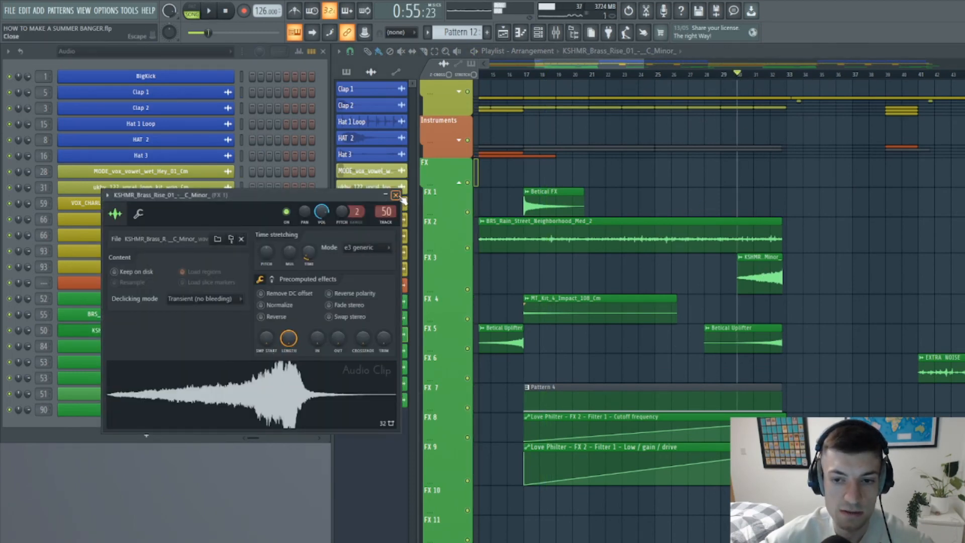
click(396, 195)
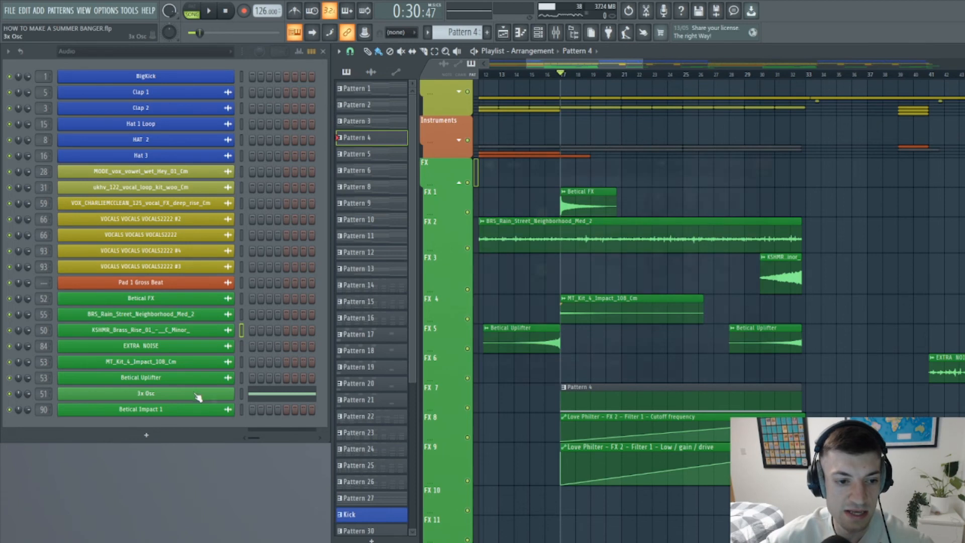
- Open the 3x Osc settings and FX 2's Convolver, Pro-Q 2 and Love Philter, showing a control's options
double_click(145, 393)
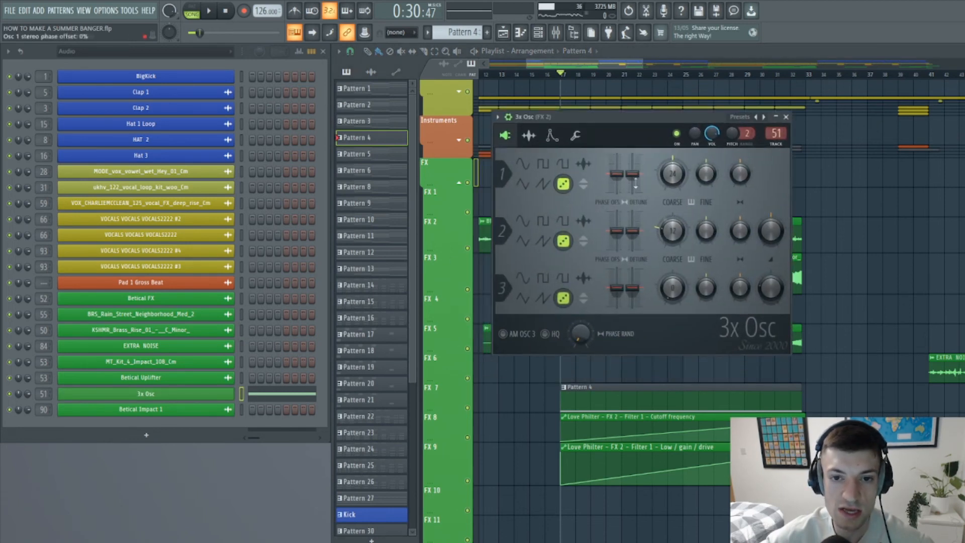
mouse_move(578, 214)
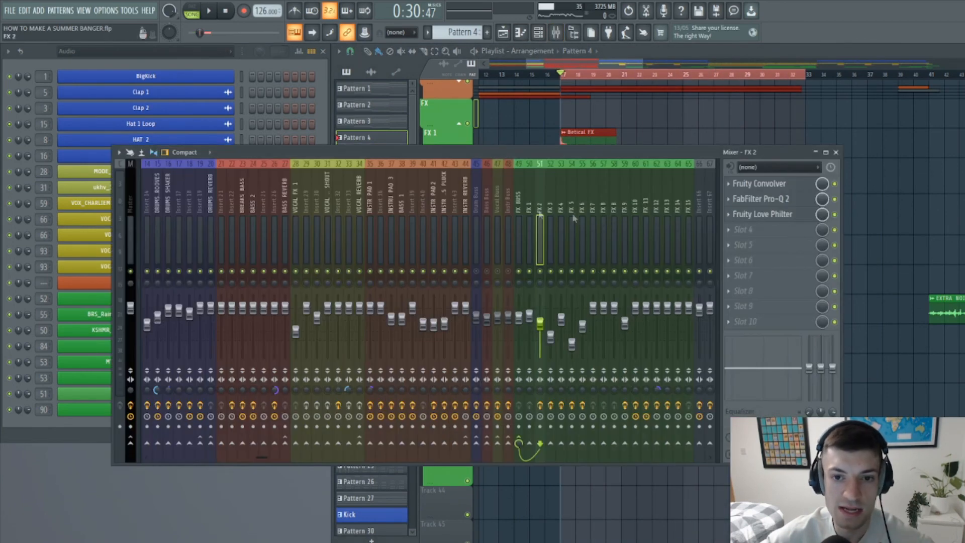
click(759, 184)
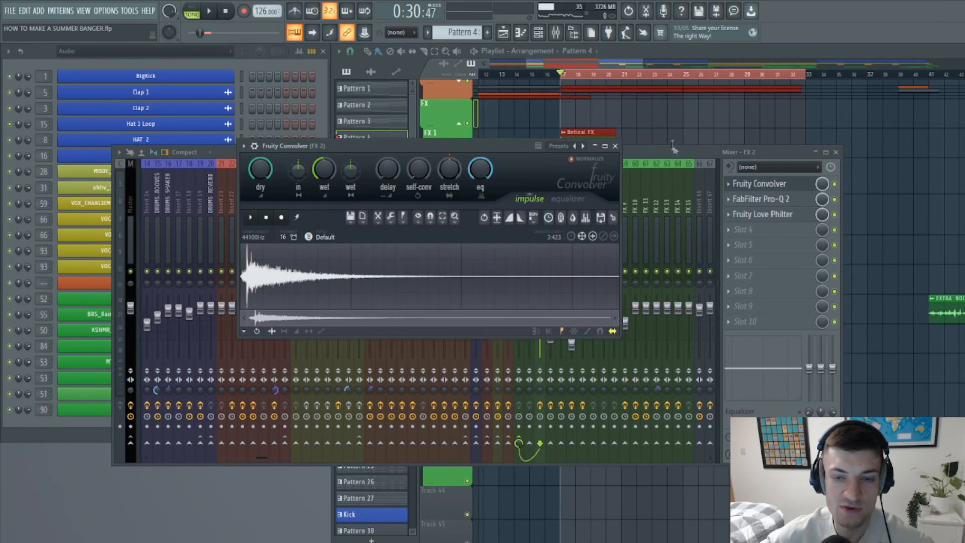
click(762, 199)
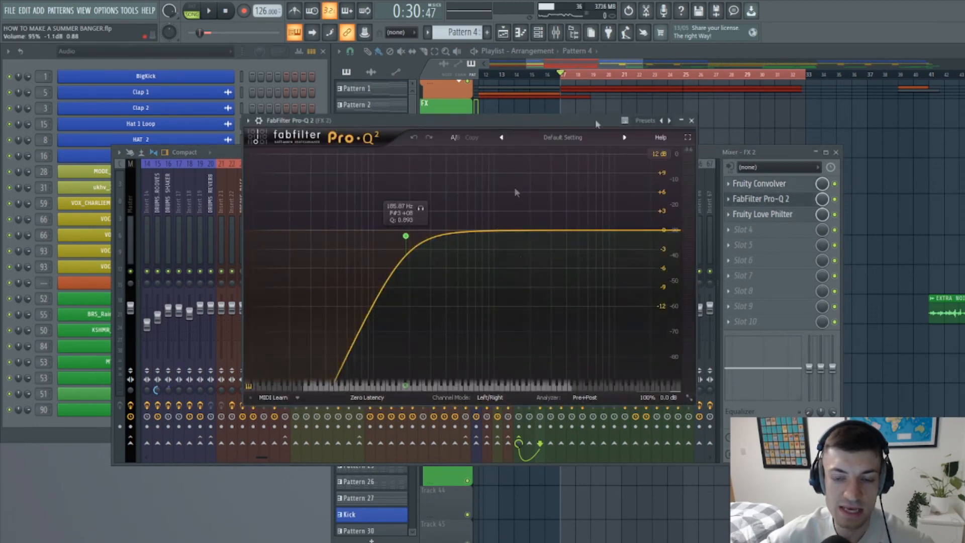
click(763, 213)
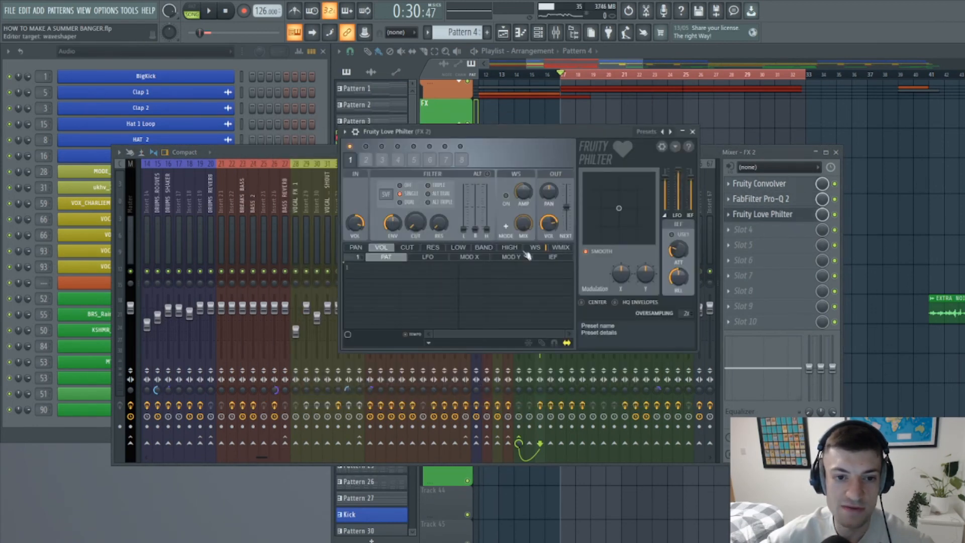
right_click(414, 223)
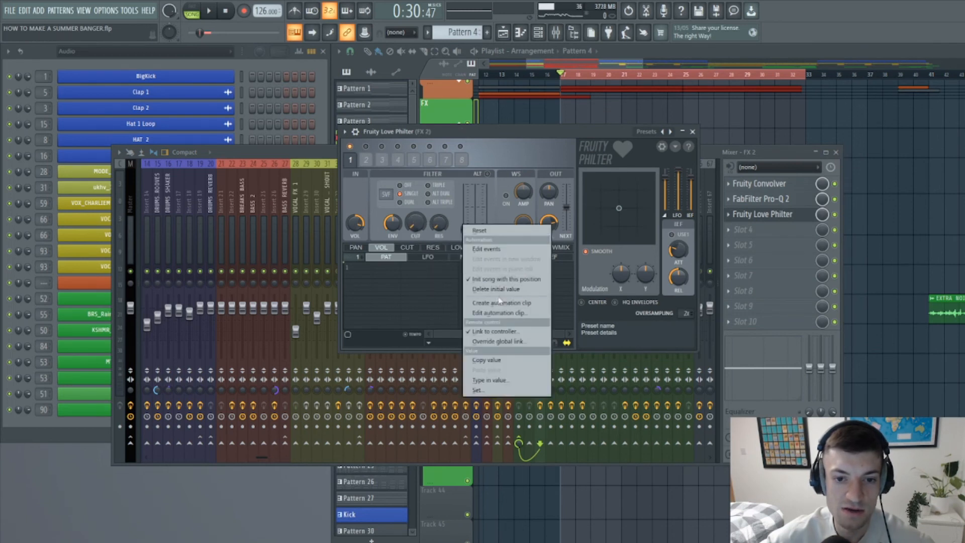
mouse_move(505, 279)
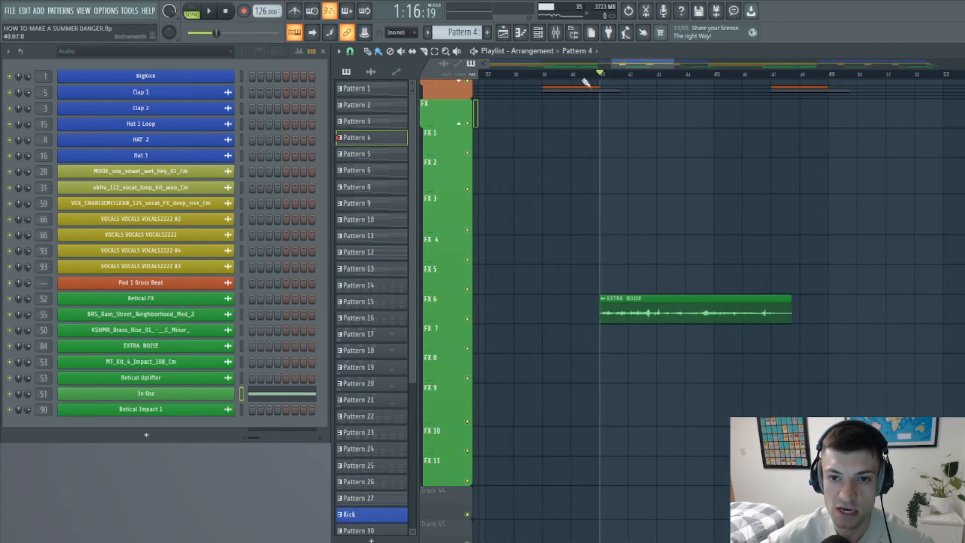
- Move playback to the EXTRA NOISE sample around bar 40
click(209, 11)
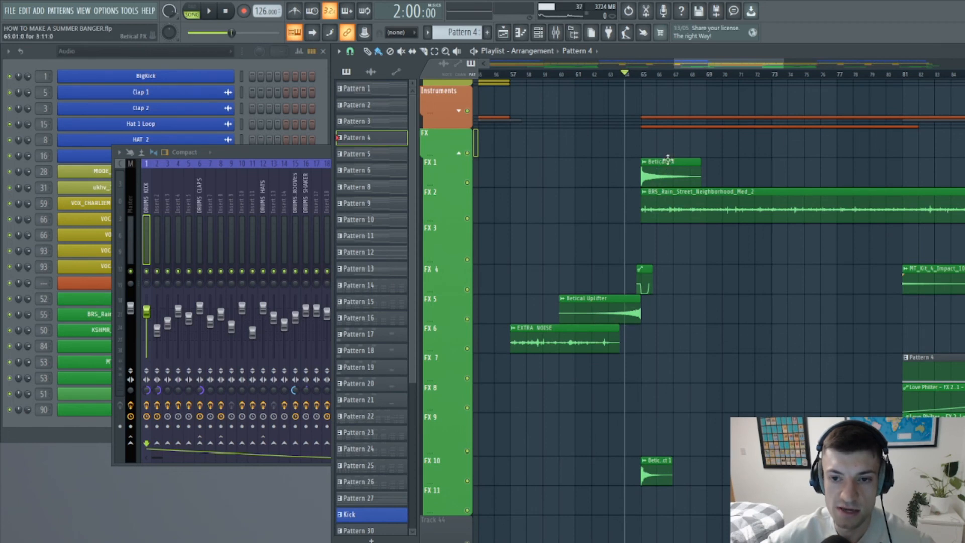
- Set playback near the risers and scroll the Playlist right toward the bar-65 impacts
click(209, 10)
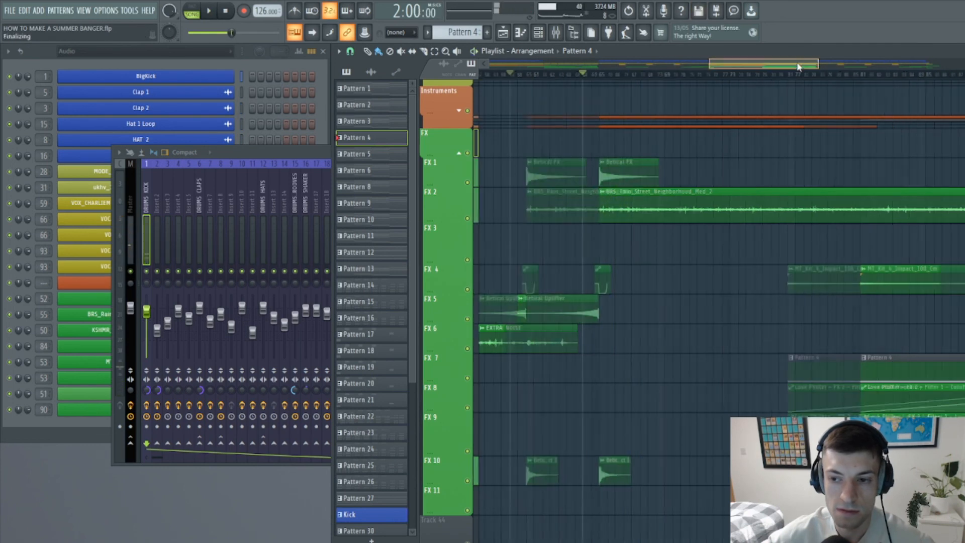
scroll(right, 3)
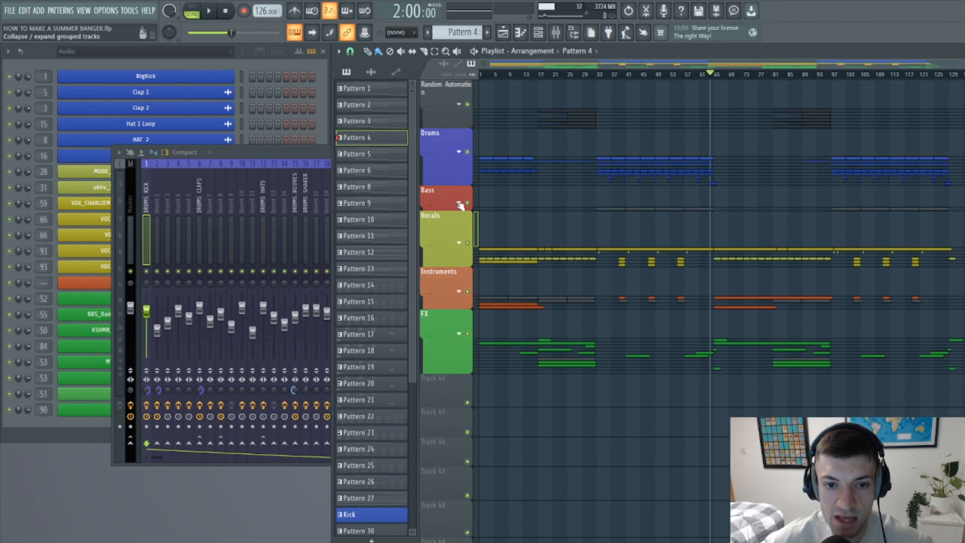
- Expand the Bass group to reveal the Main Bass track and its clips
click(459, 203)
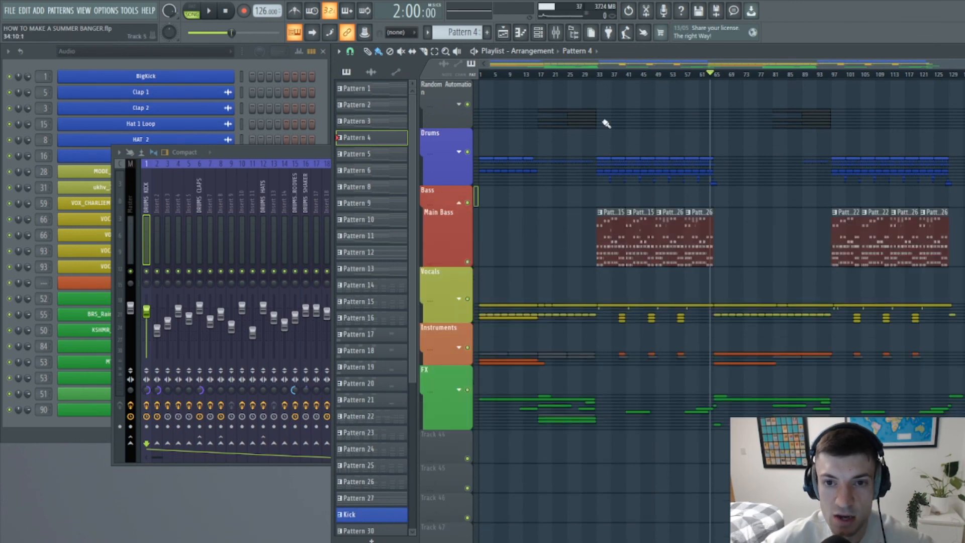